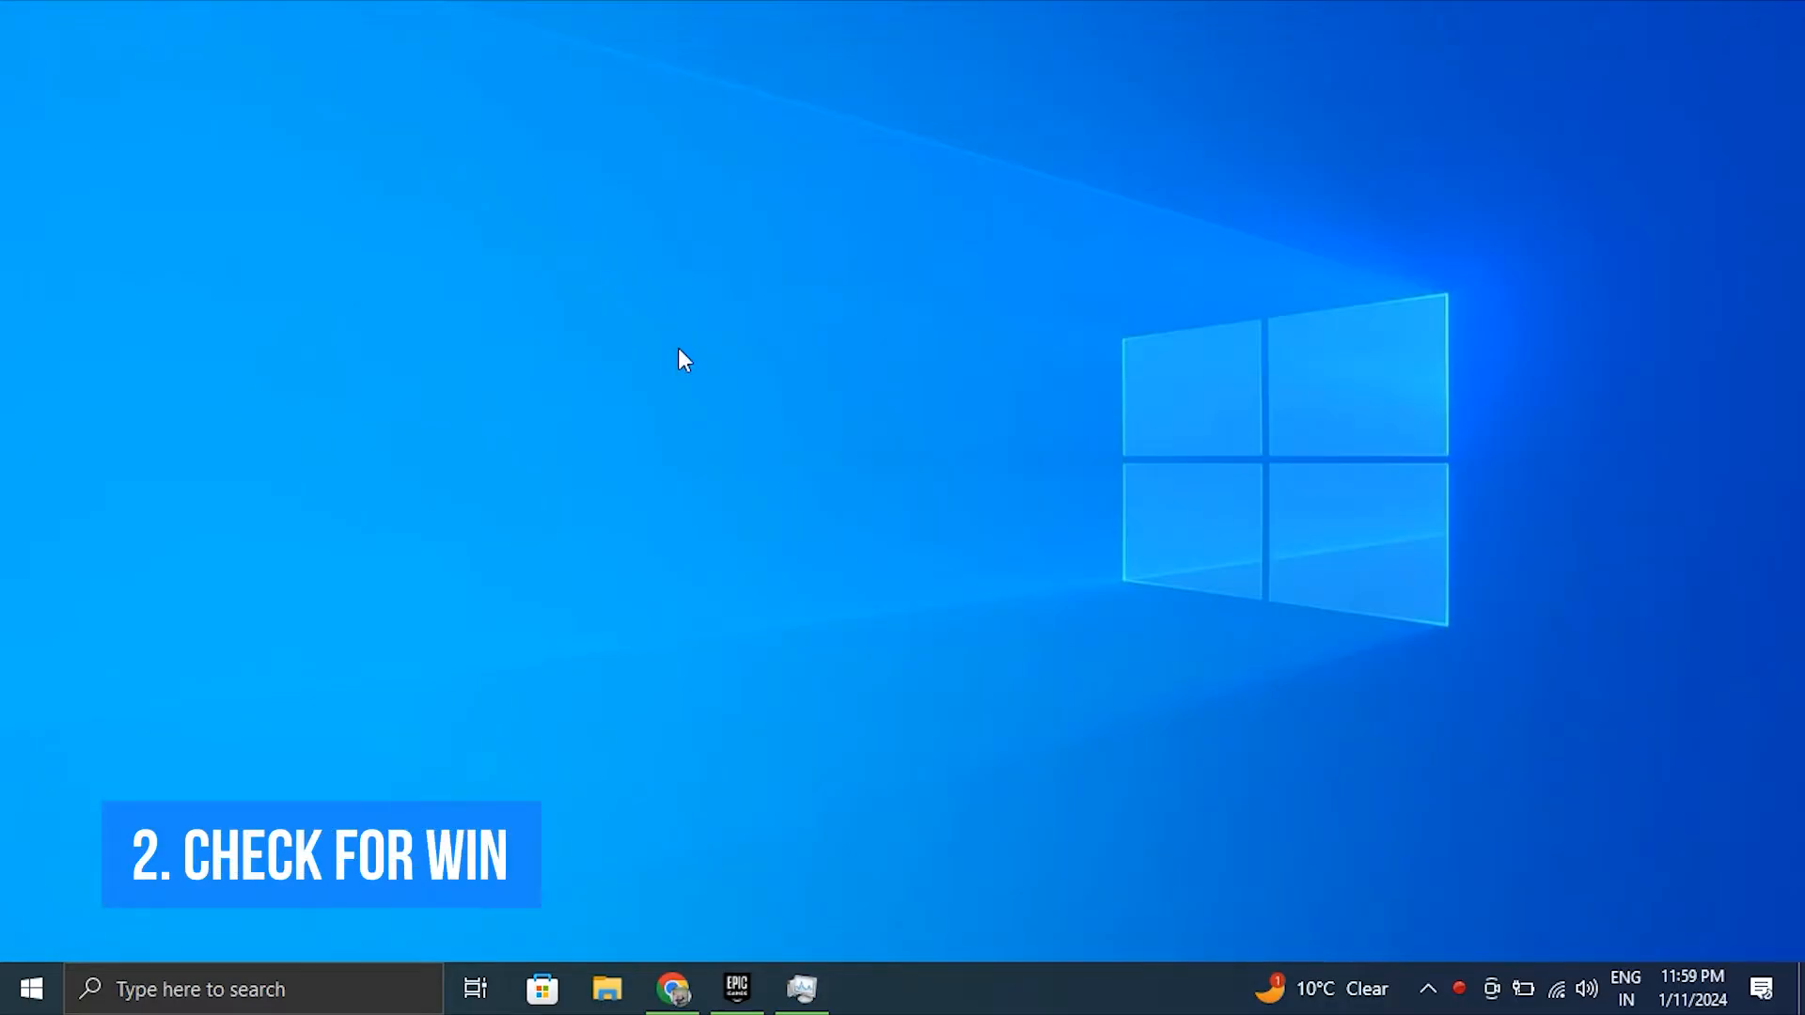
# Step: Launch the Hardware and Devices troubleshooter via Run with msdt.exe -id DeviceDiagnostic
pyautogui.click(865, 989)
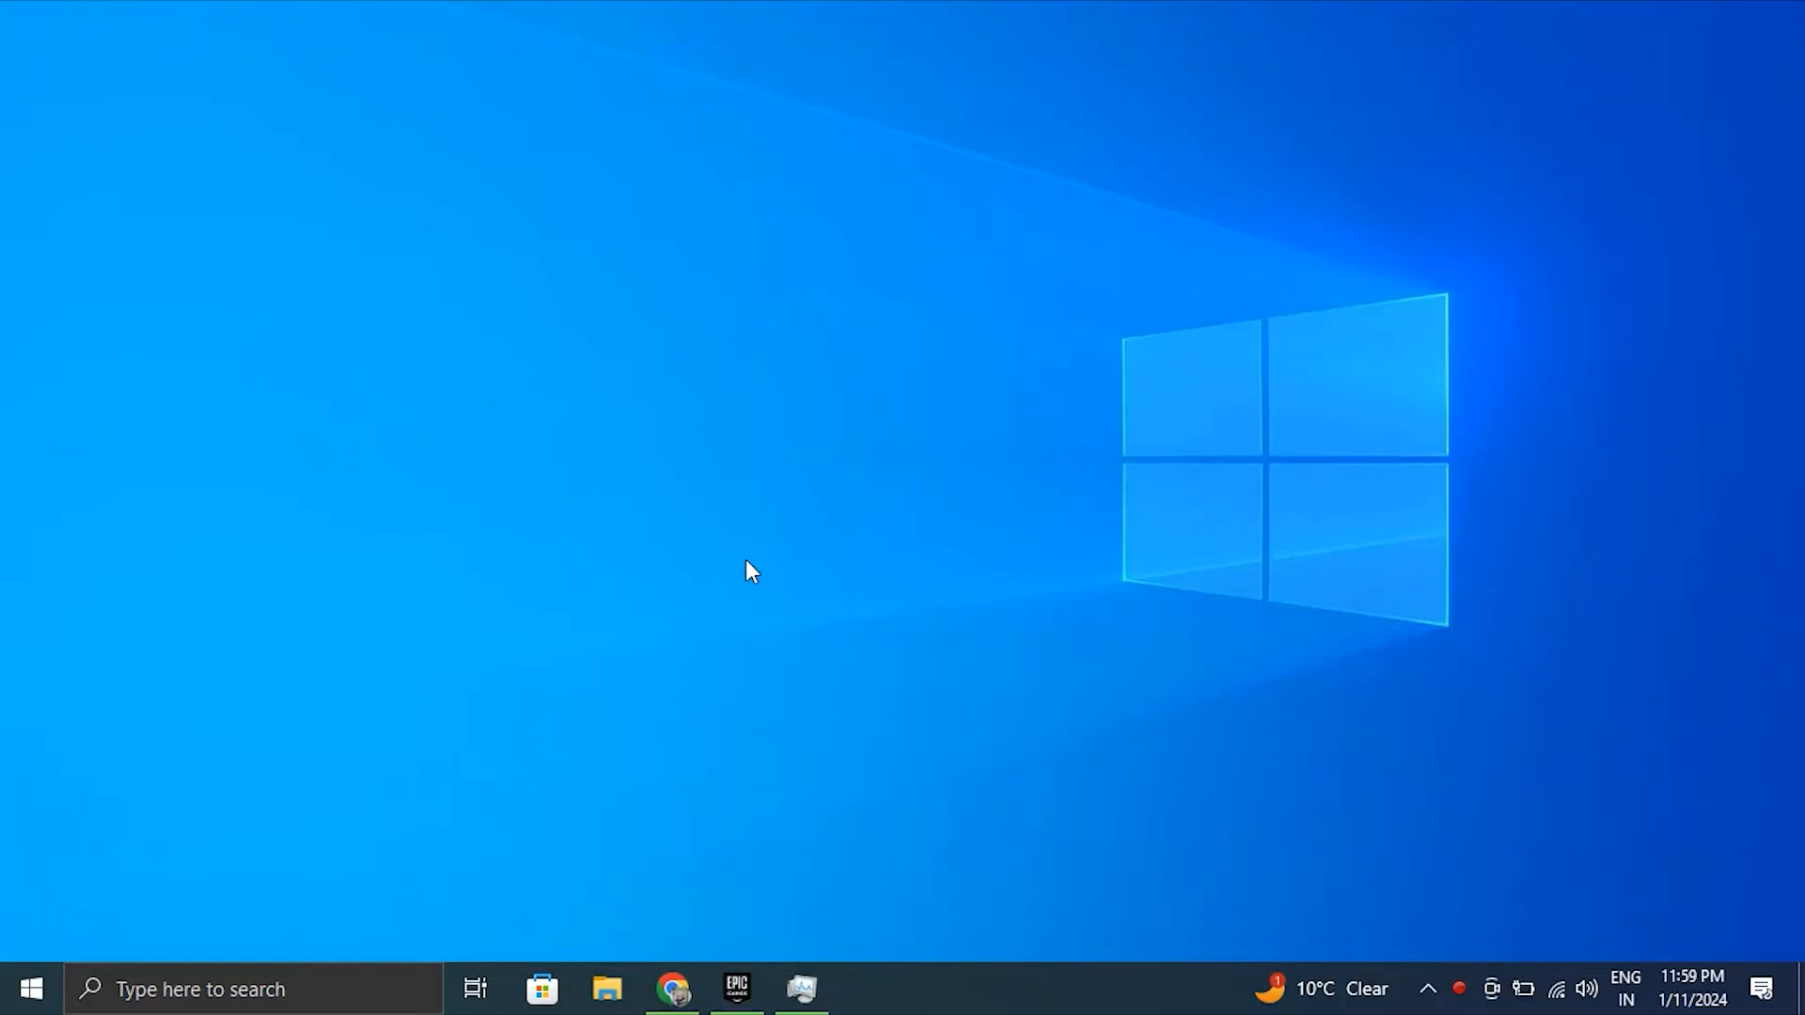
pyautogui.press('Win+r')
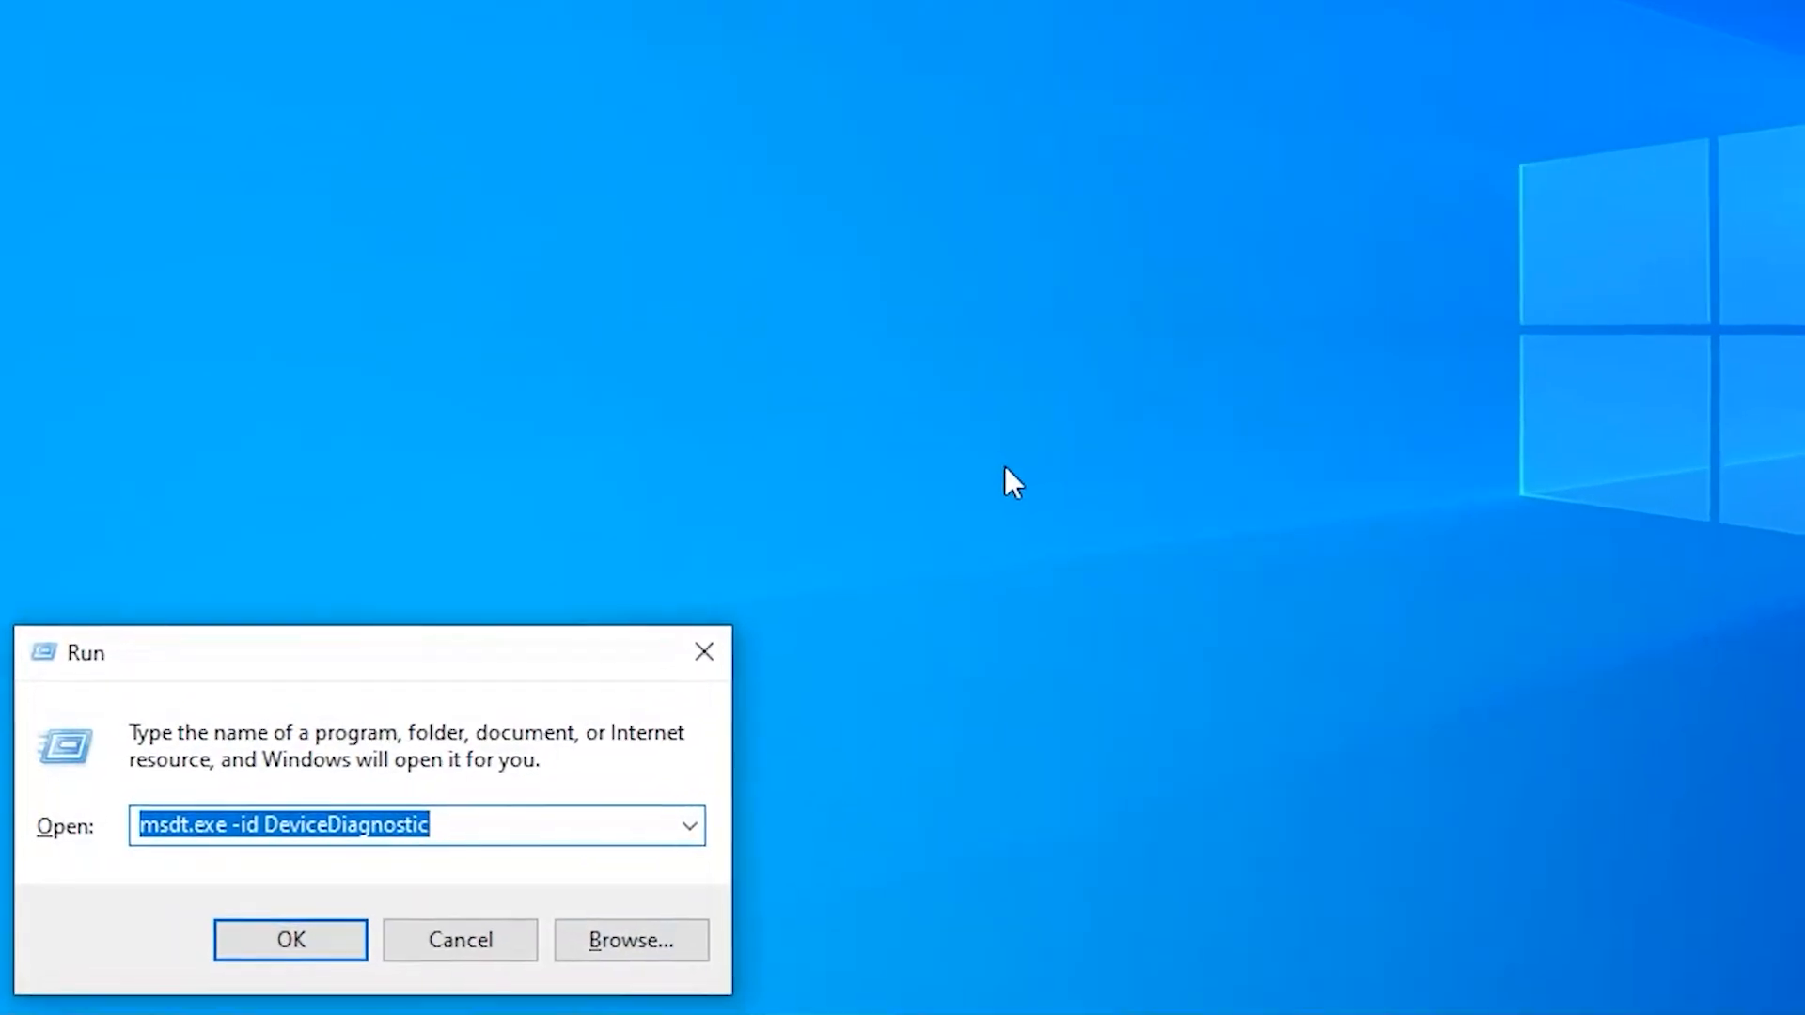
pyautogui.moveTo(515, 827)
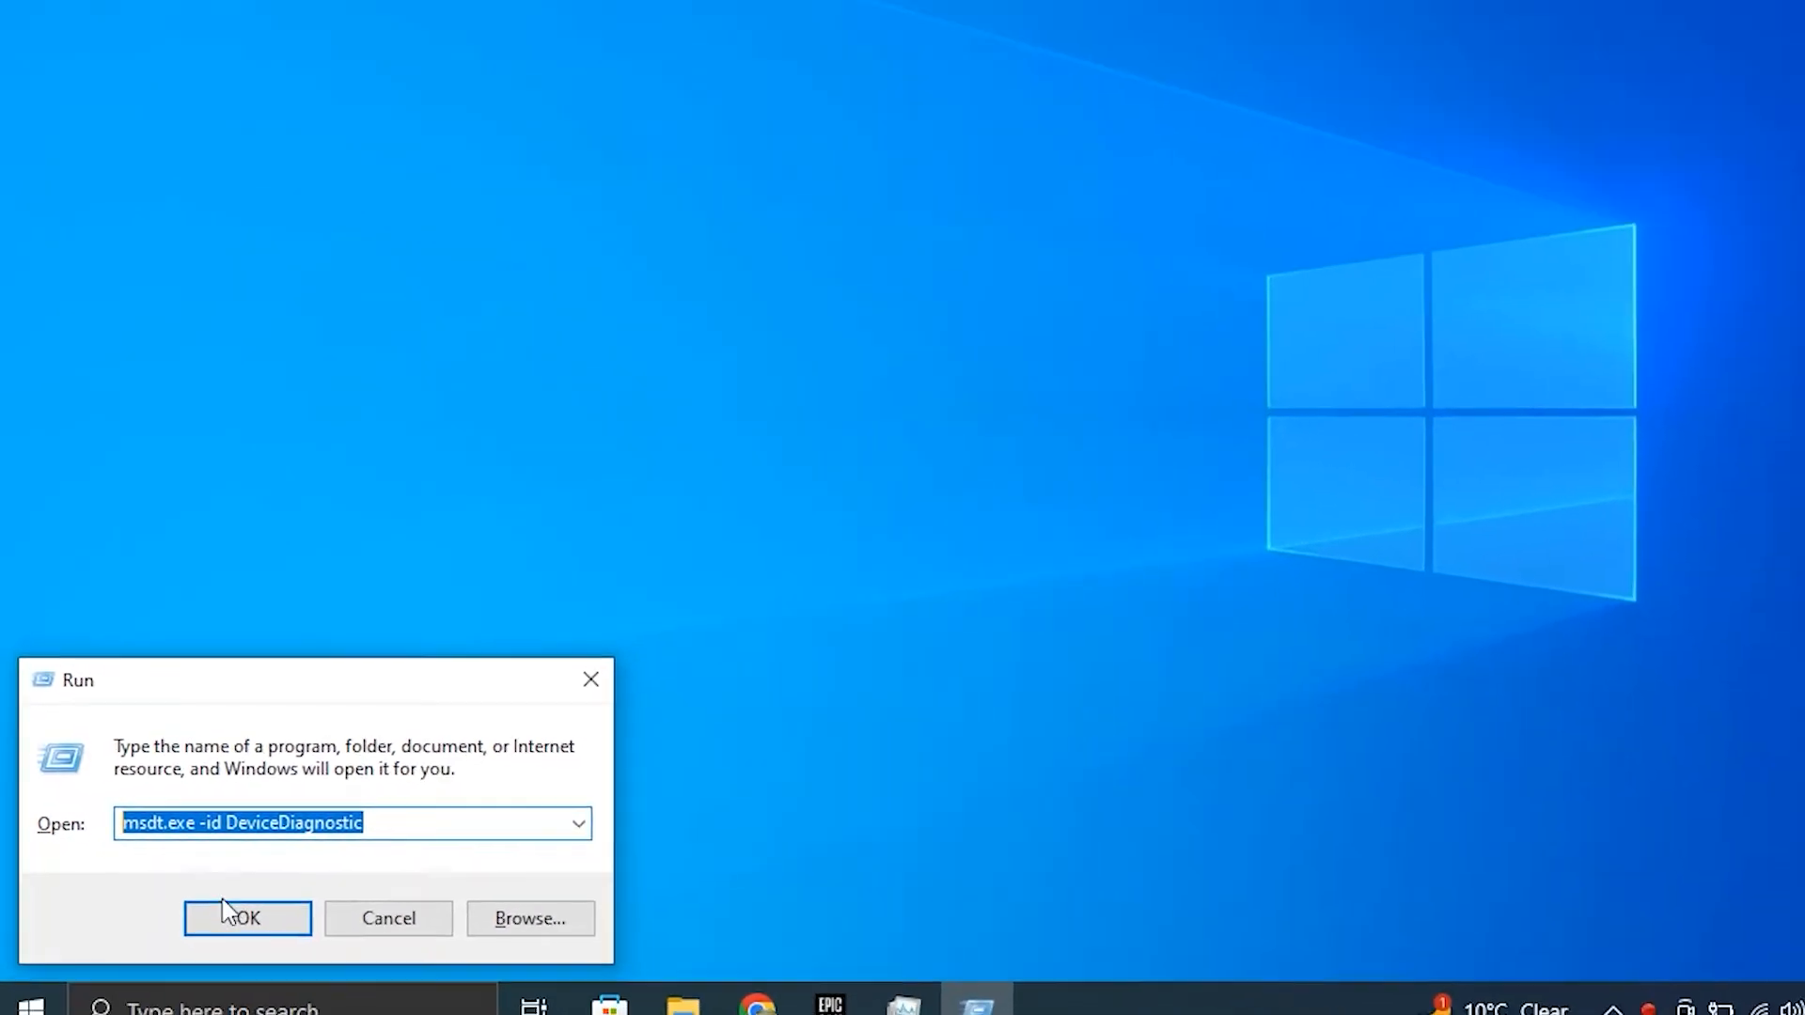
pyautogui.click(246, 918)
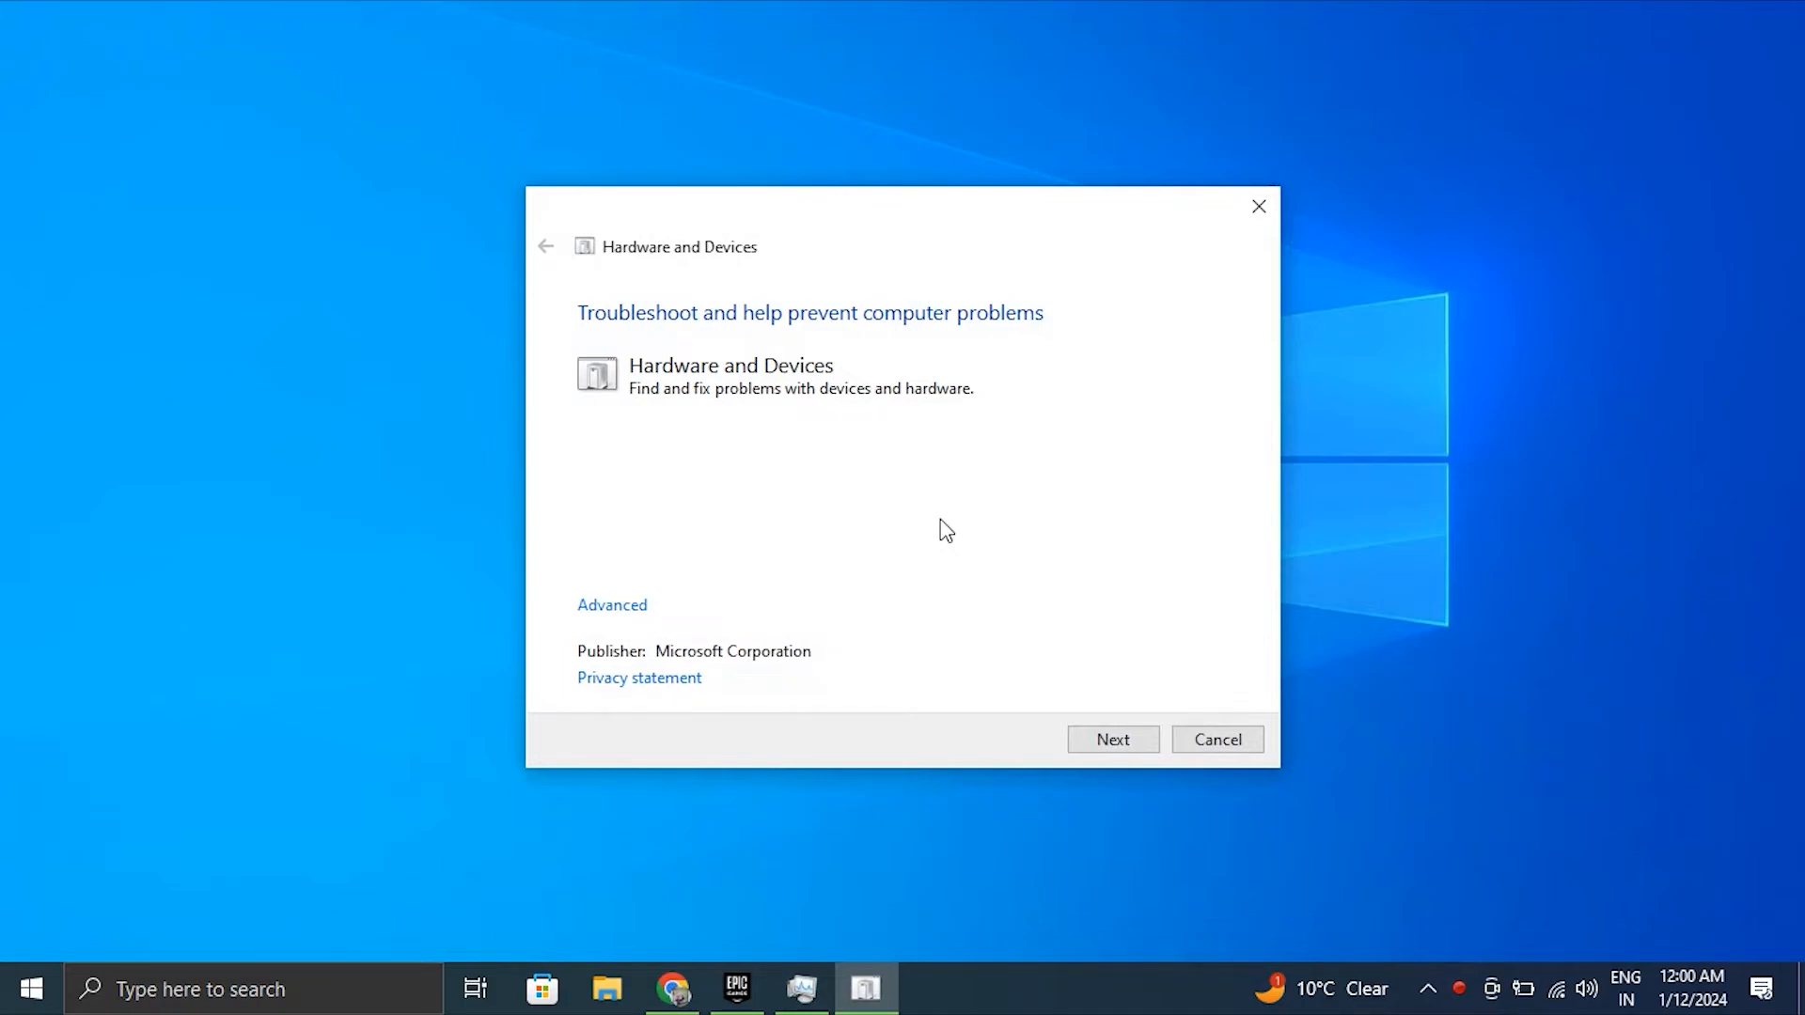
pyautogui.moveTo(611, 605)
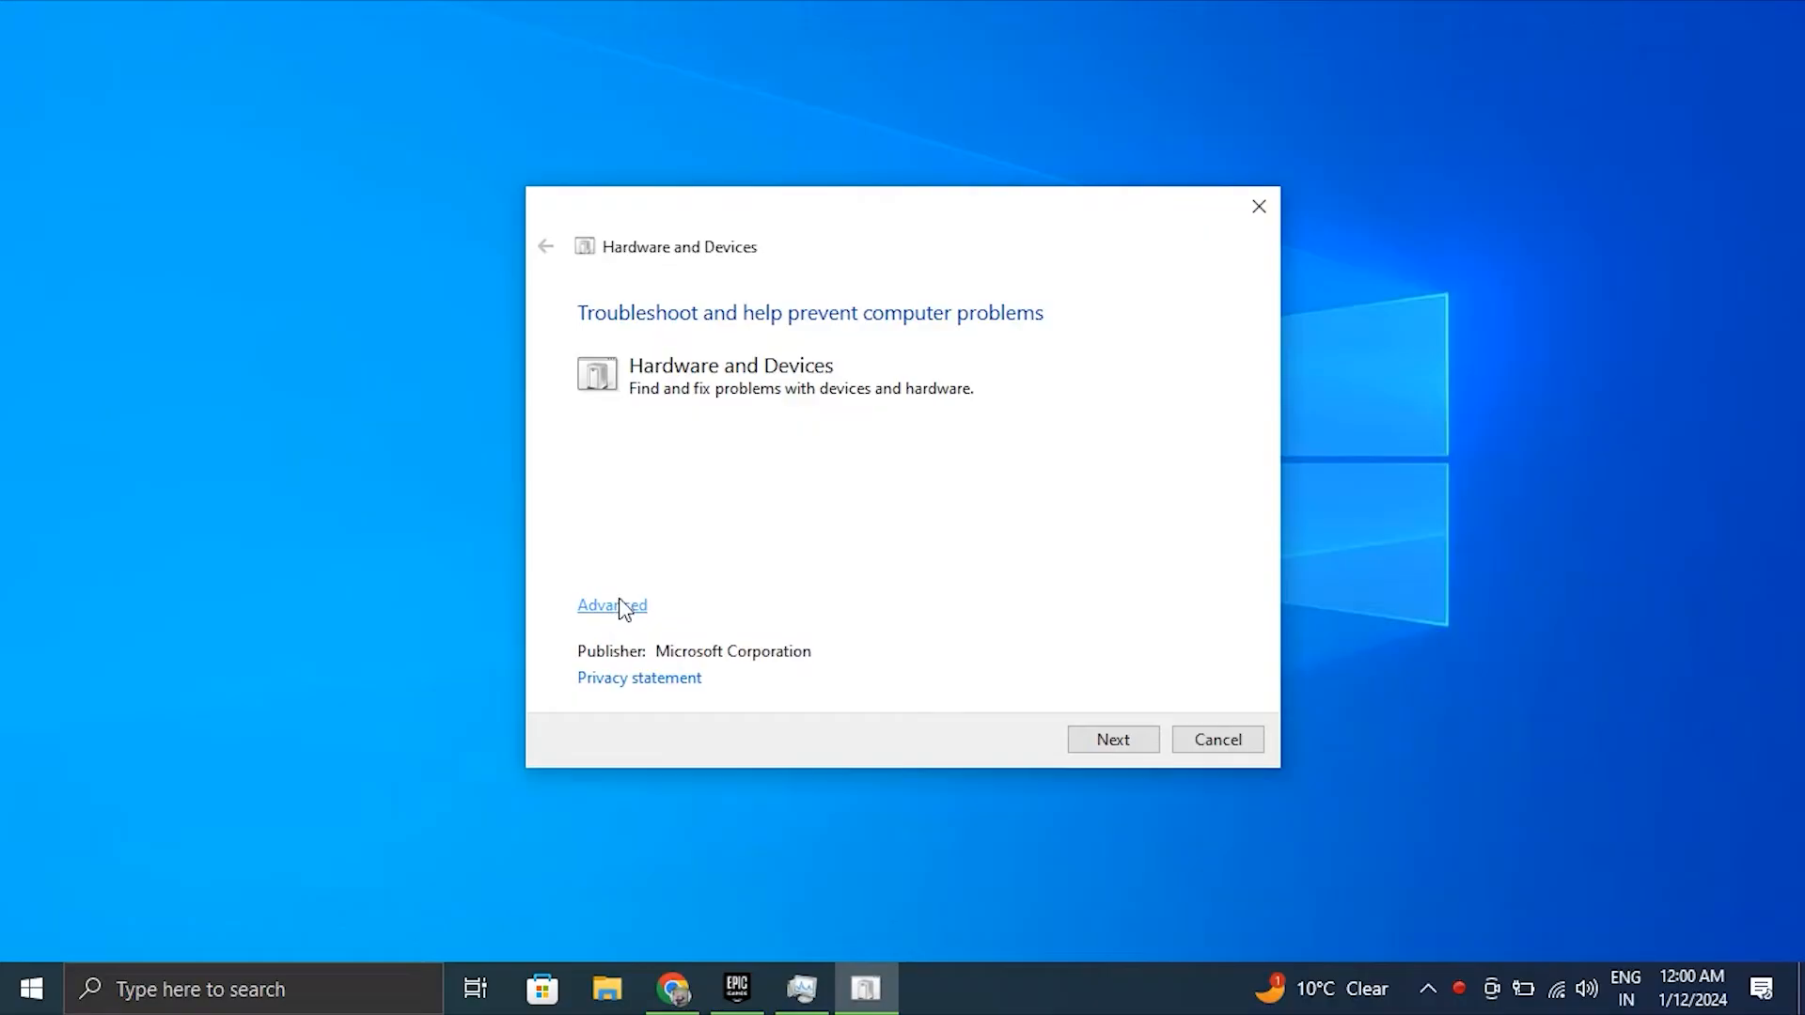
# Step: Start problem detection with 'Apply repairs automatically' kept on, then cancel the troubleshooter
pyautogui.click(611, 604)
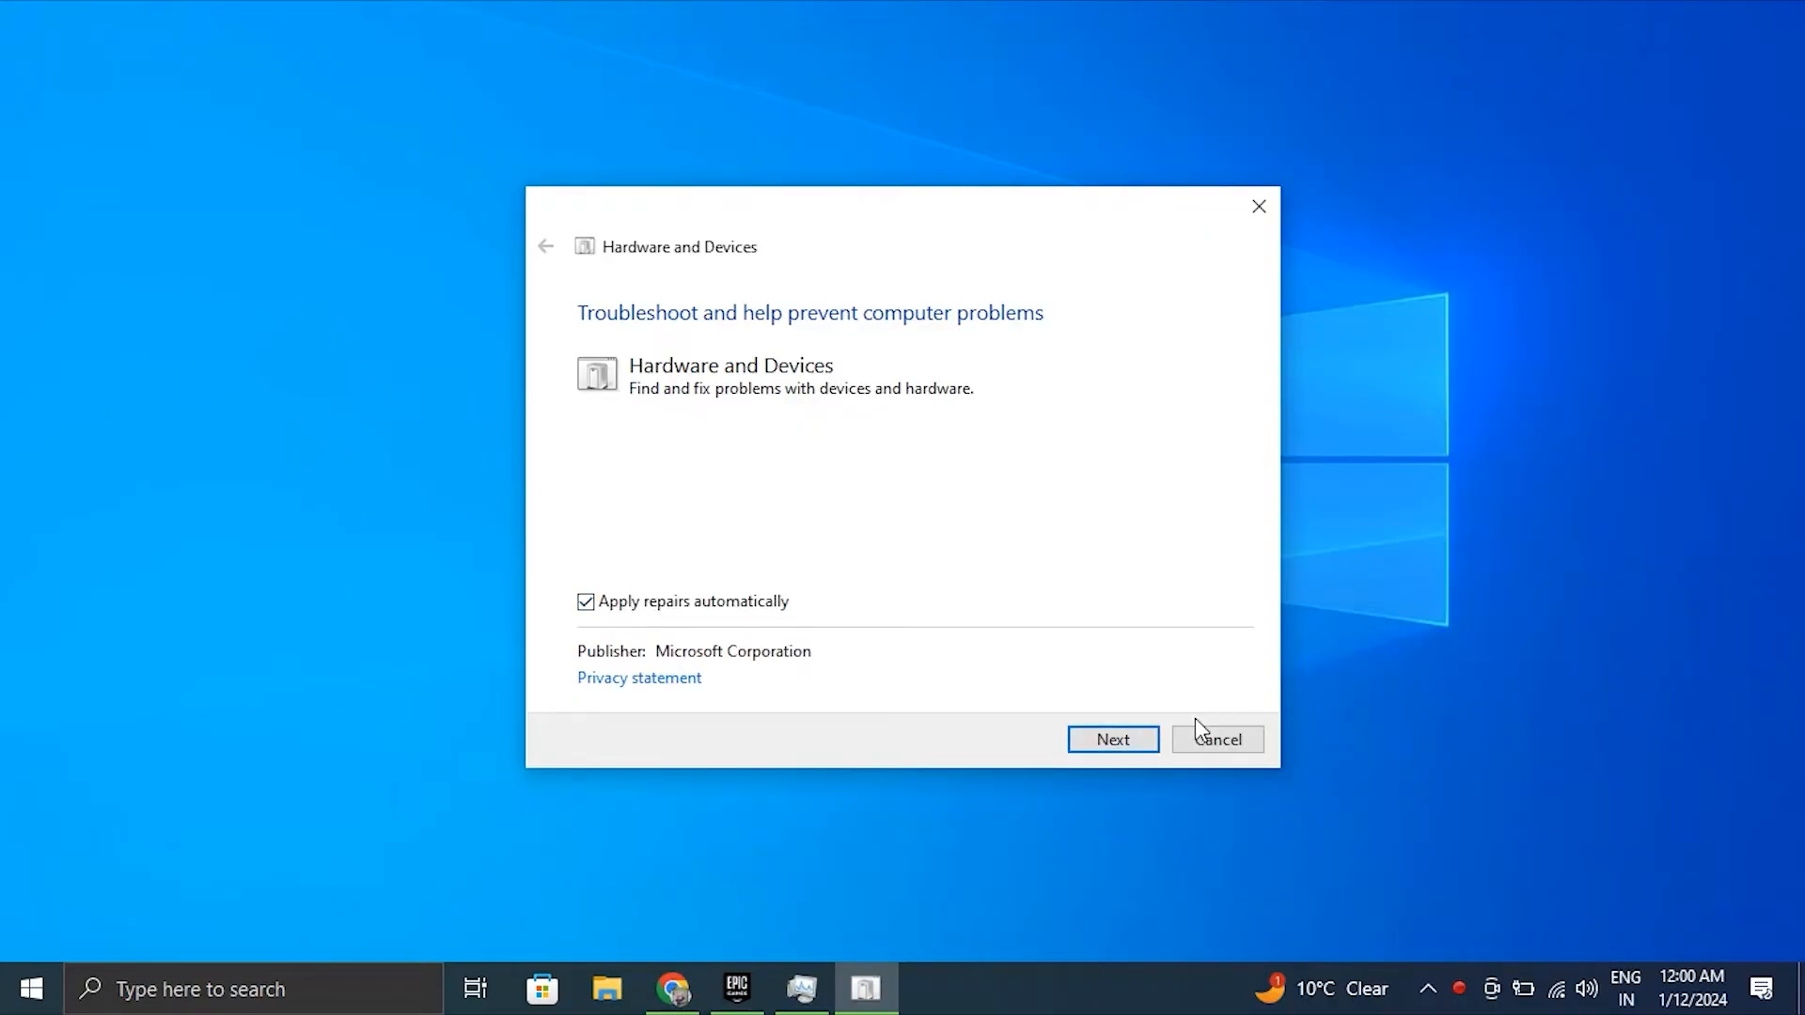
pyautogui.click(1112, 739)
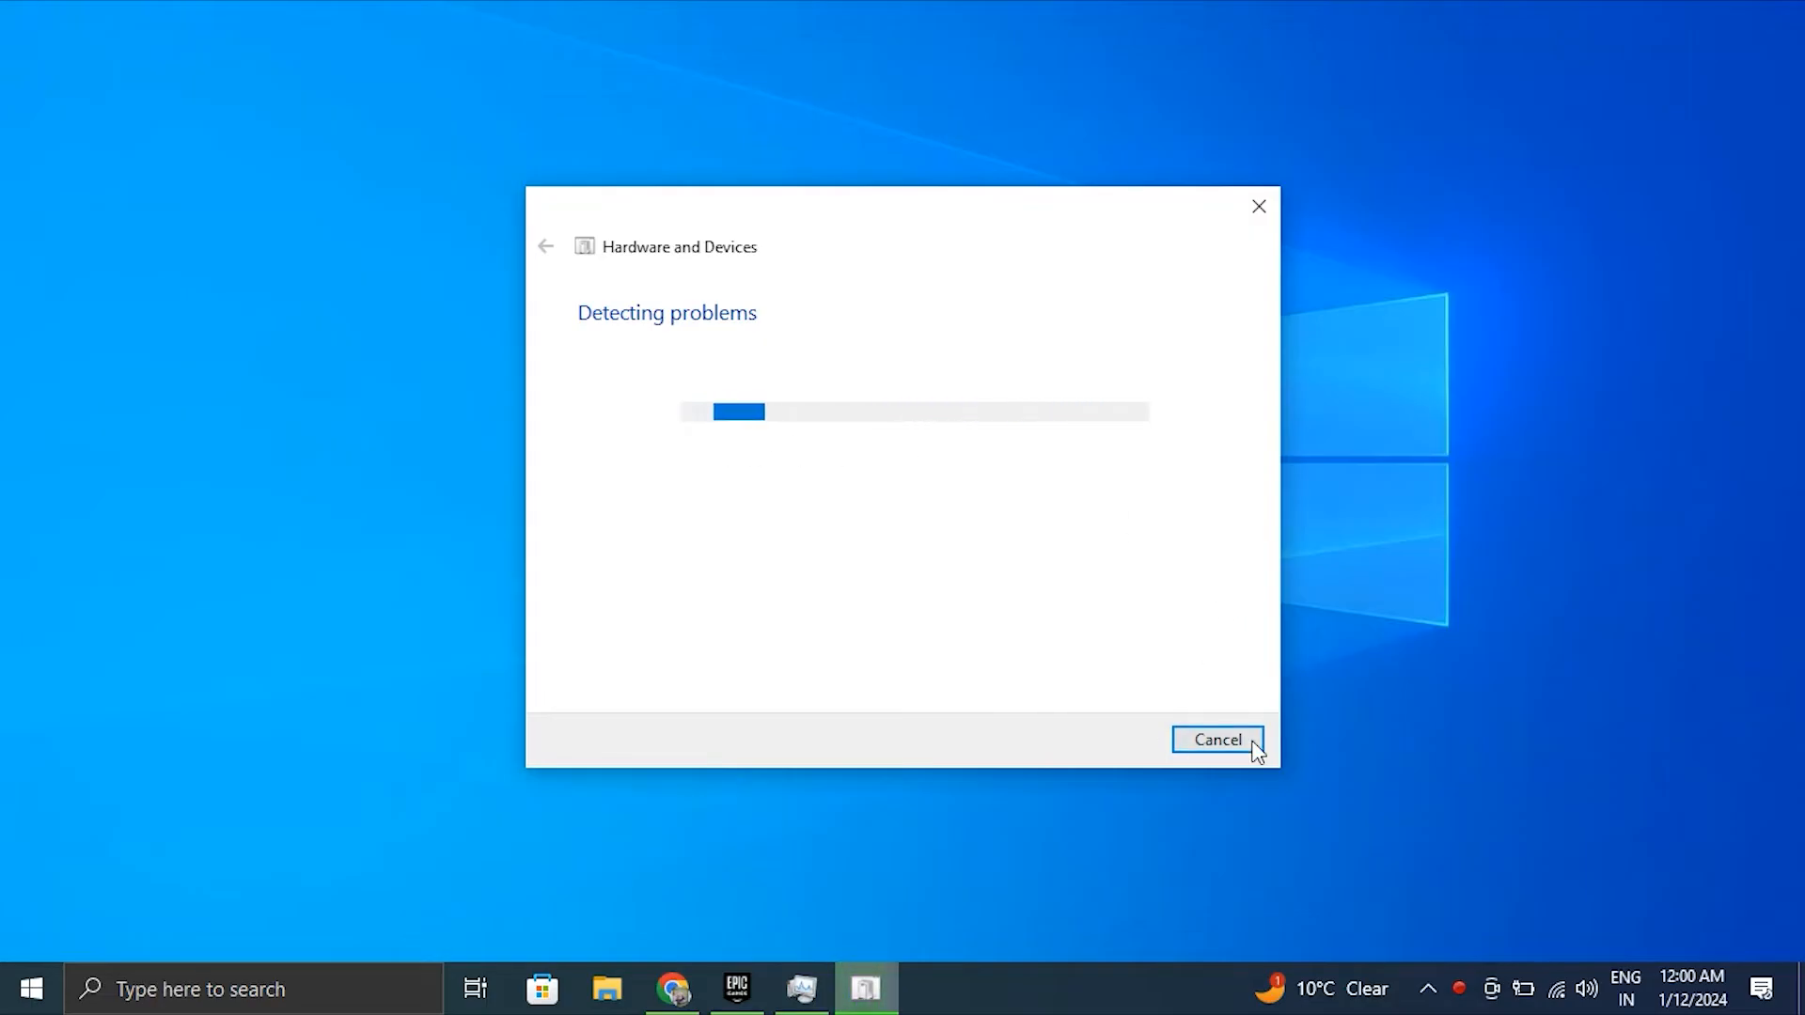
pyautogui.click(1217, 739)
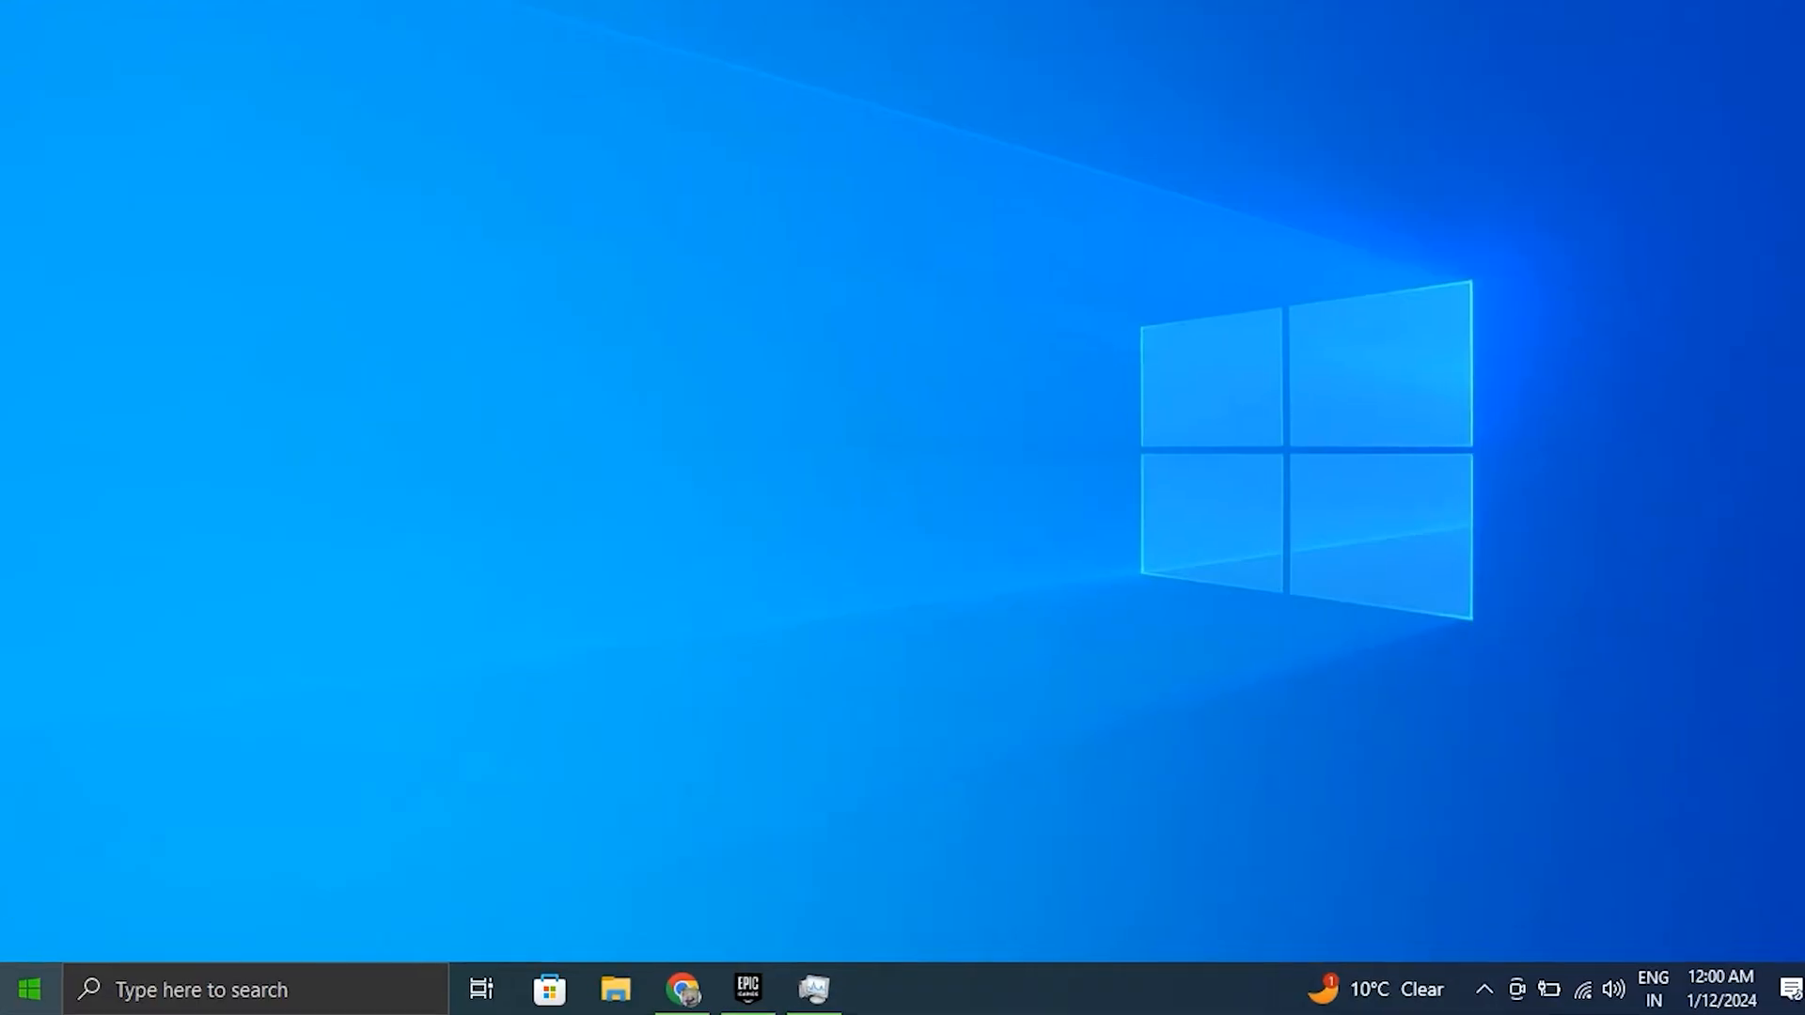
pyautogui.rightClick(29, 989)
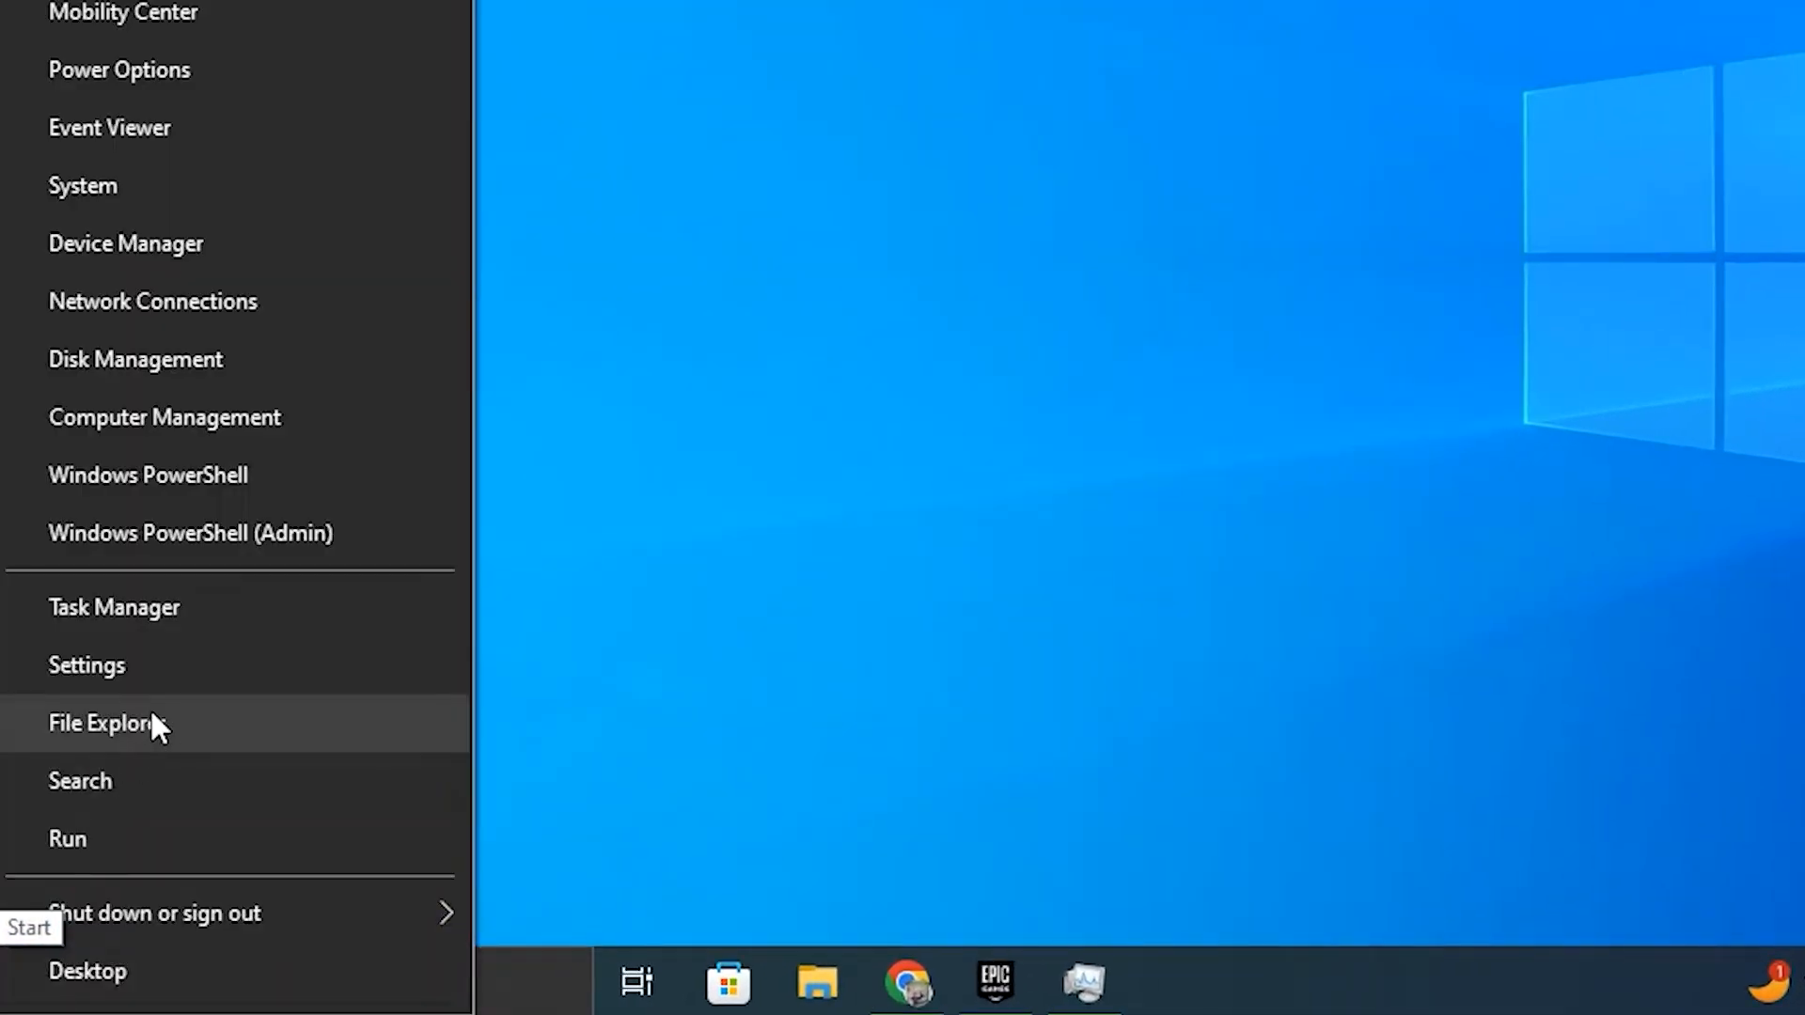
pyautogui.moveTo(202, 645)
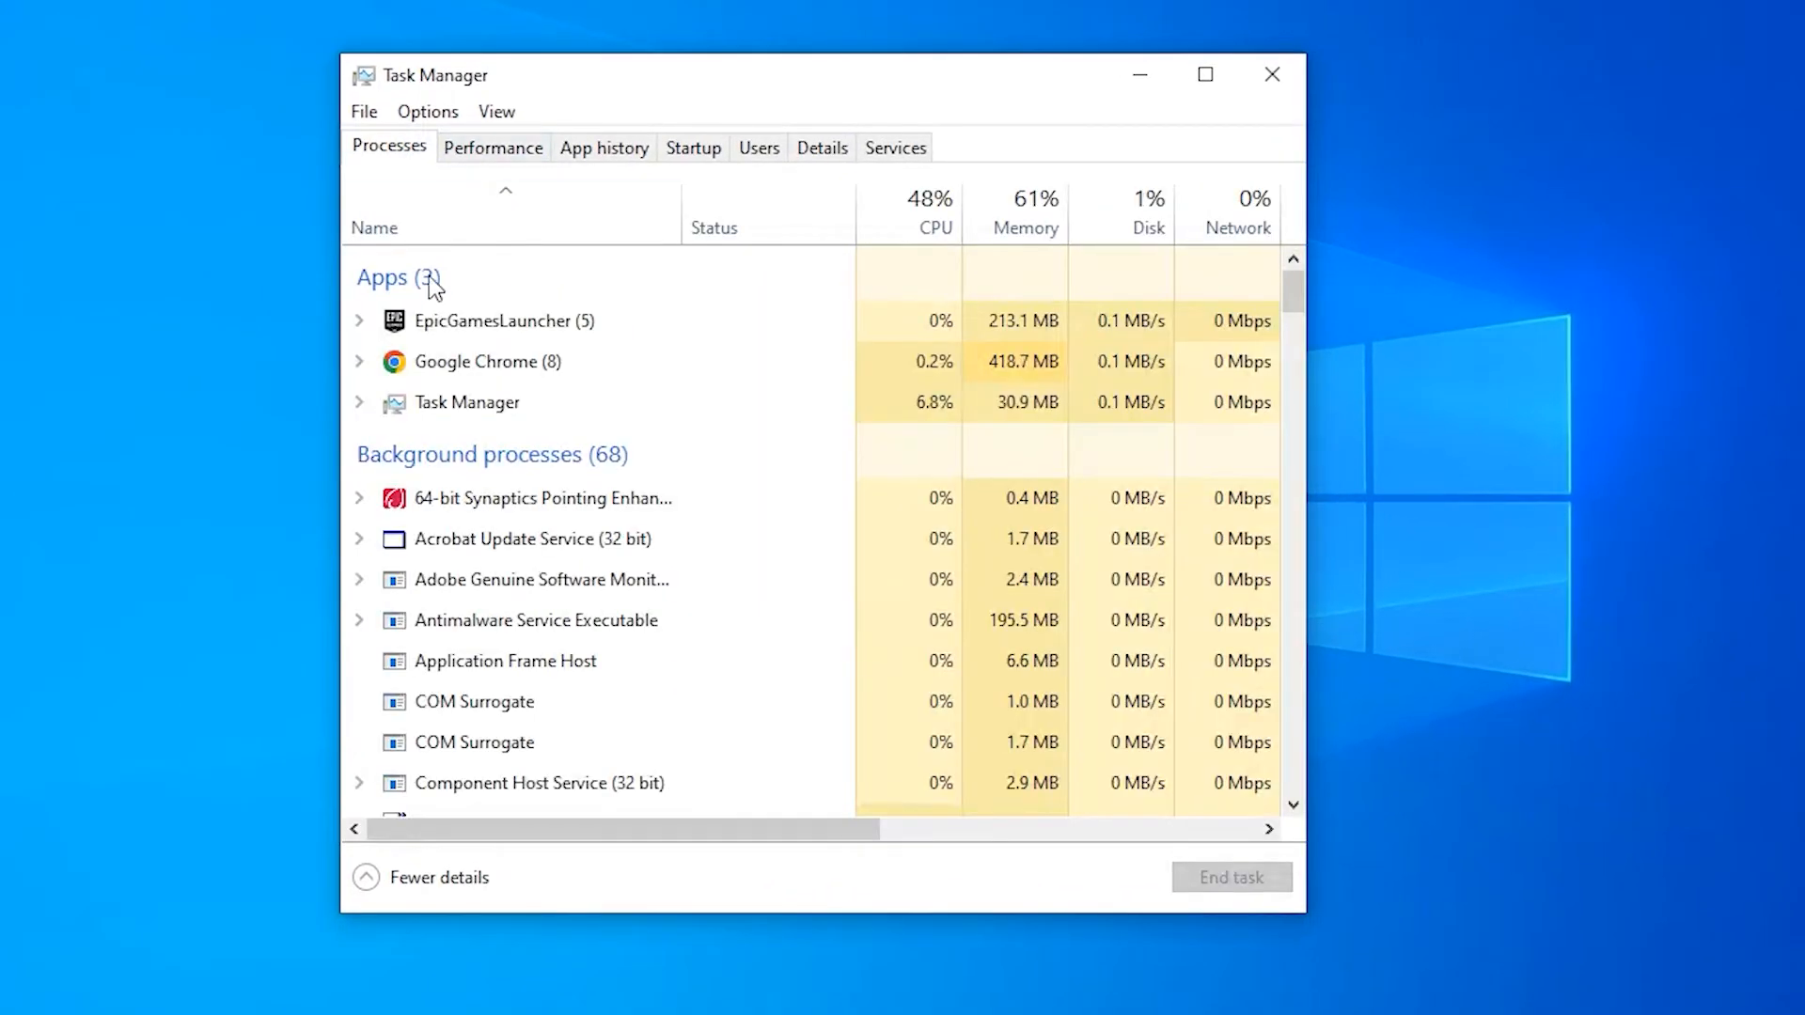
pyautogui.scroll(-3)
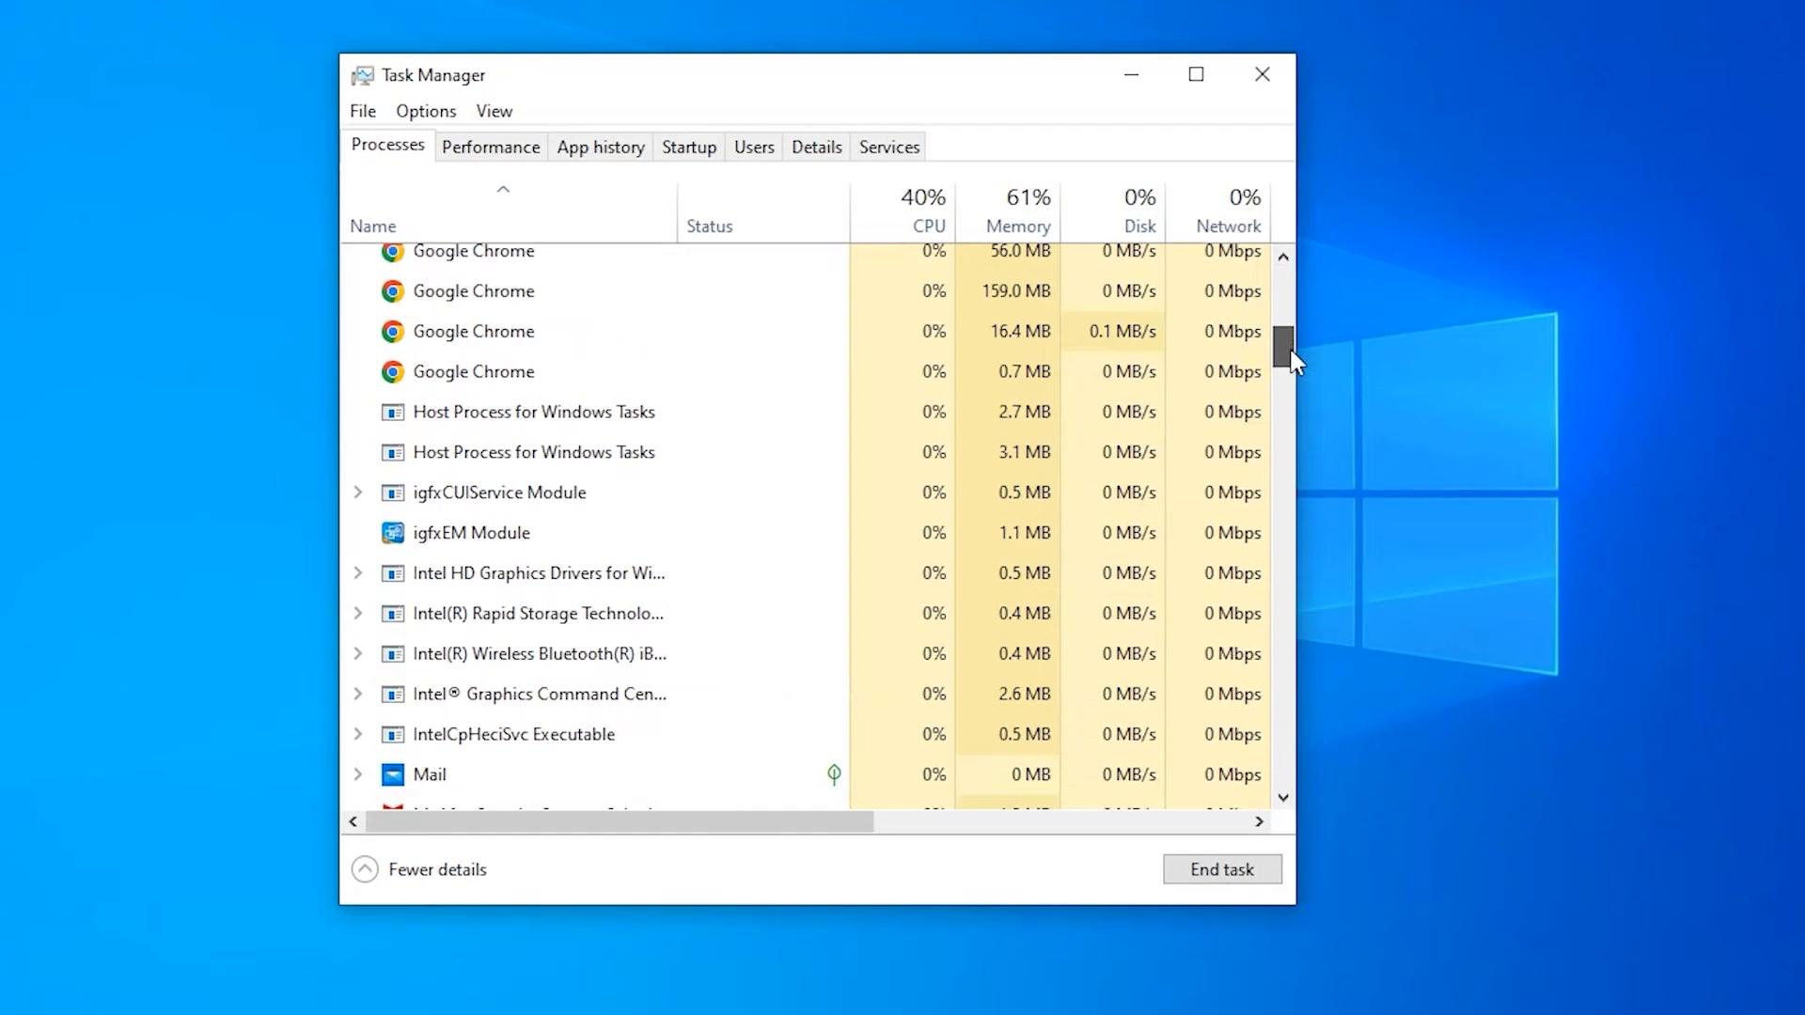
pyautogui.click(689, 147)
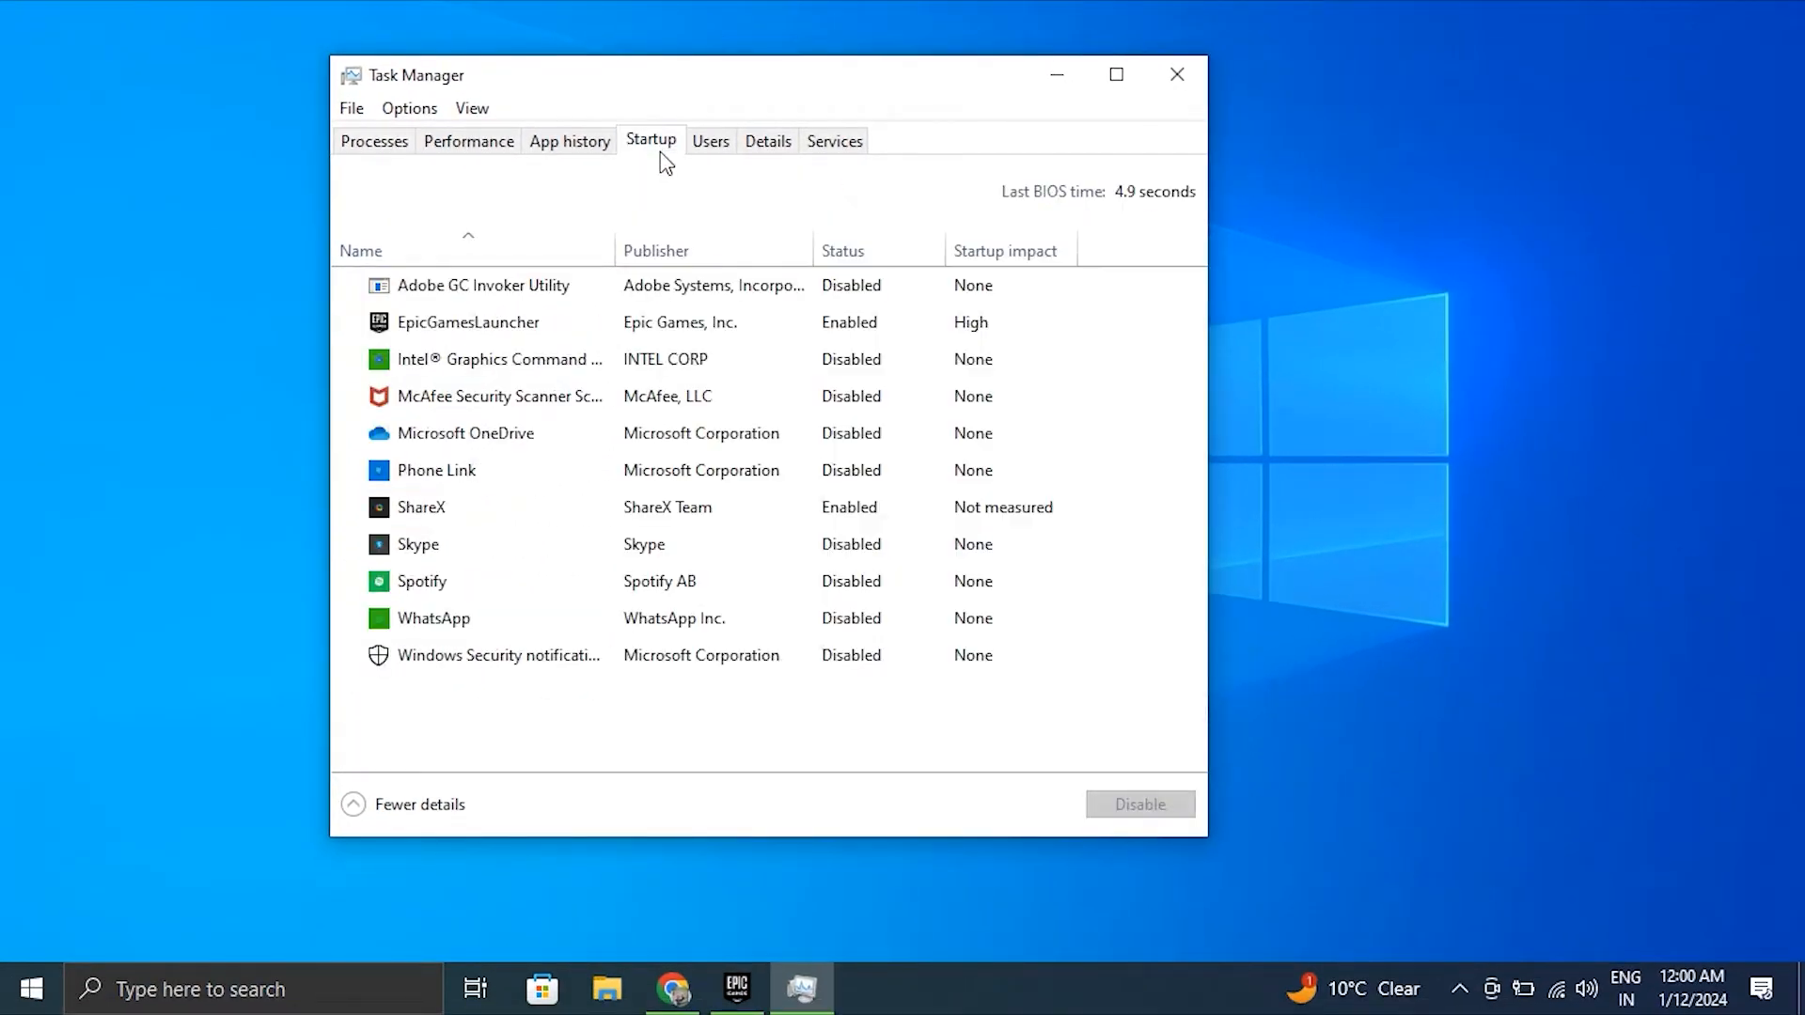
pyautogui.click(435, 470)
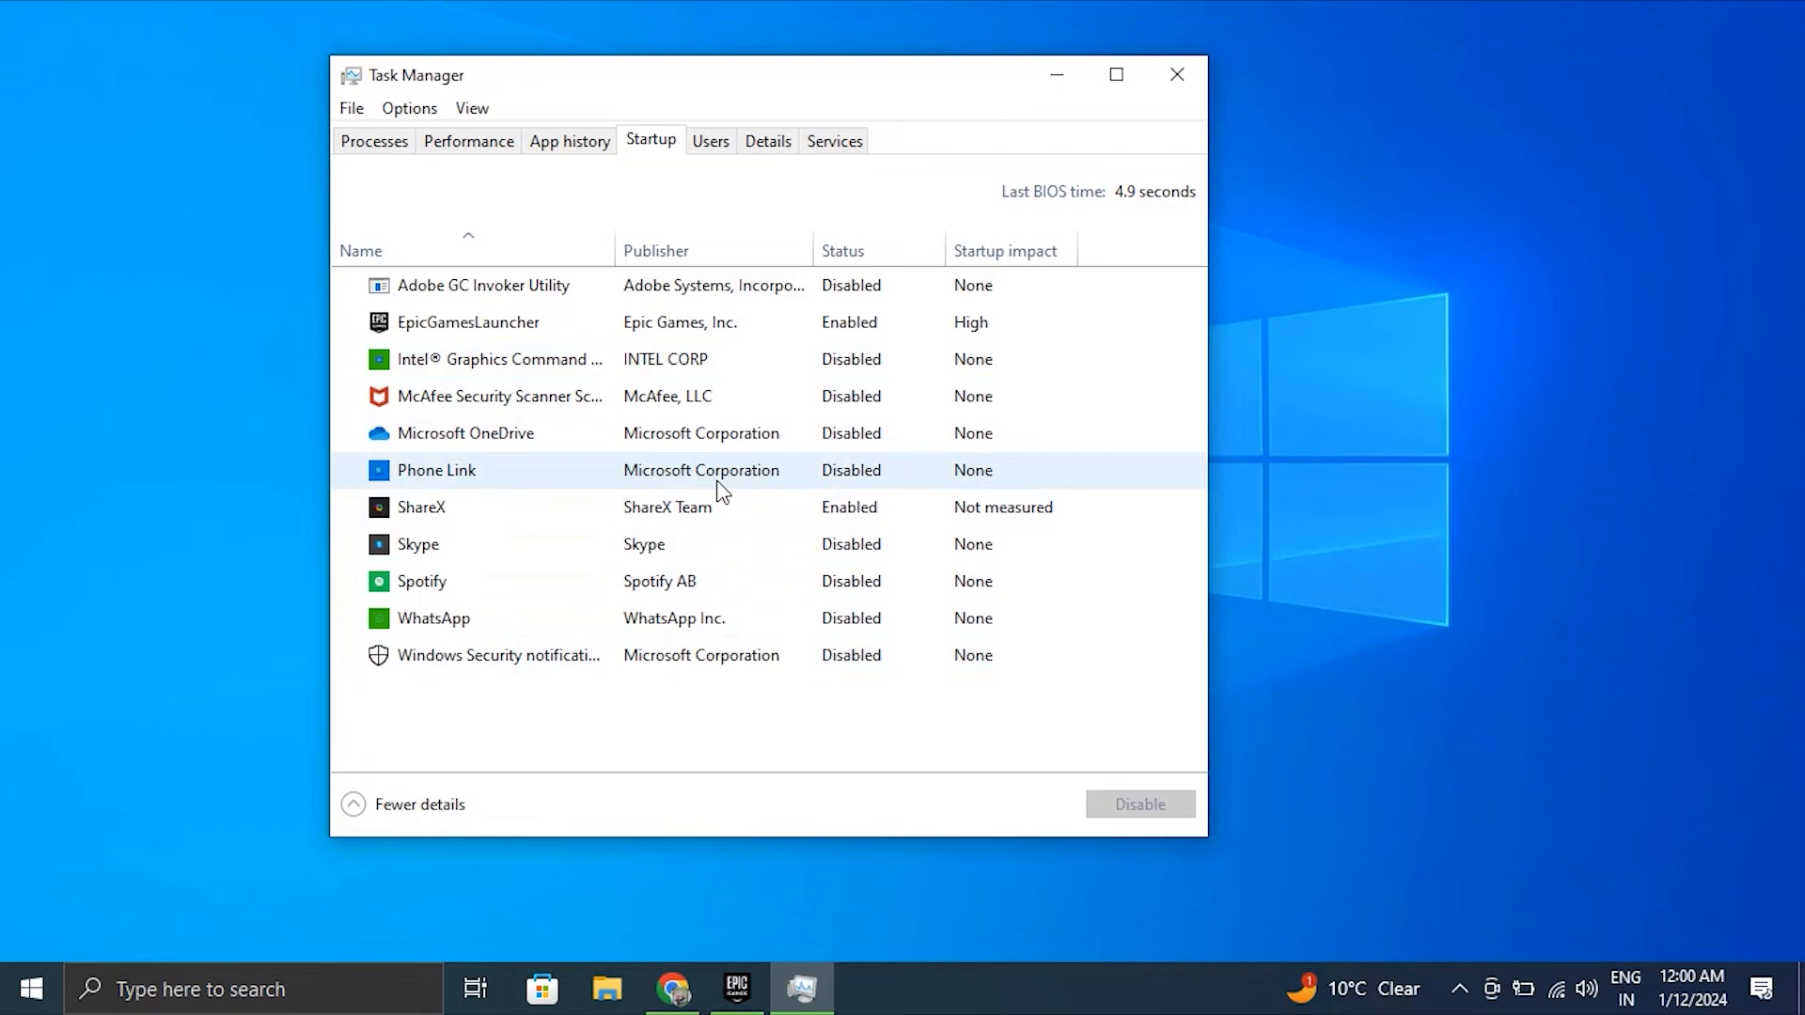
pyautogui.click(1177, 74)
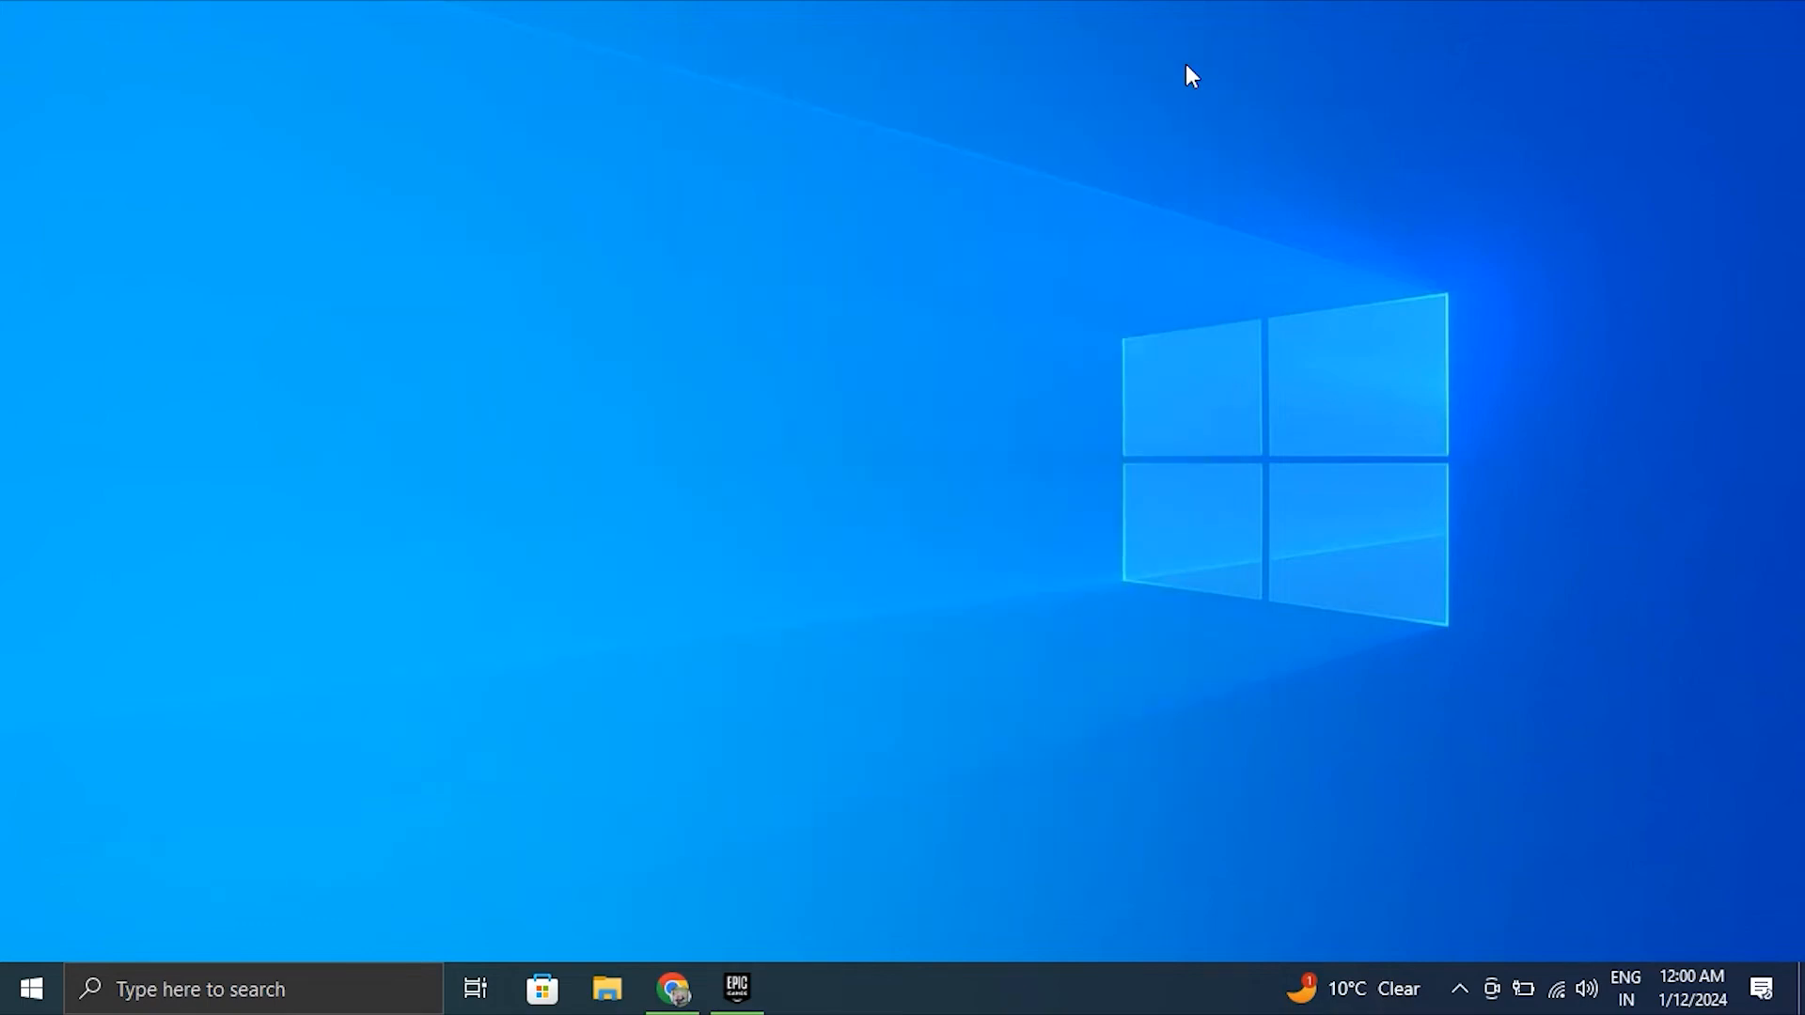
pyautogui.click(801, 987)
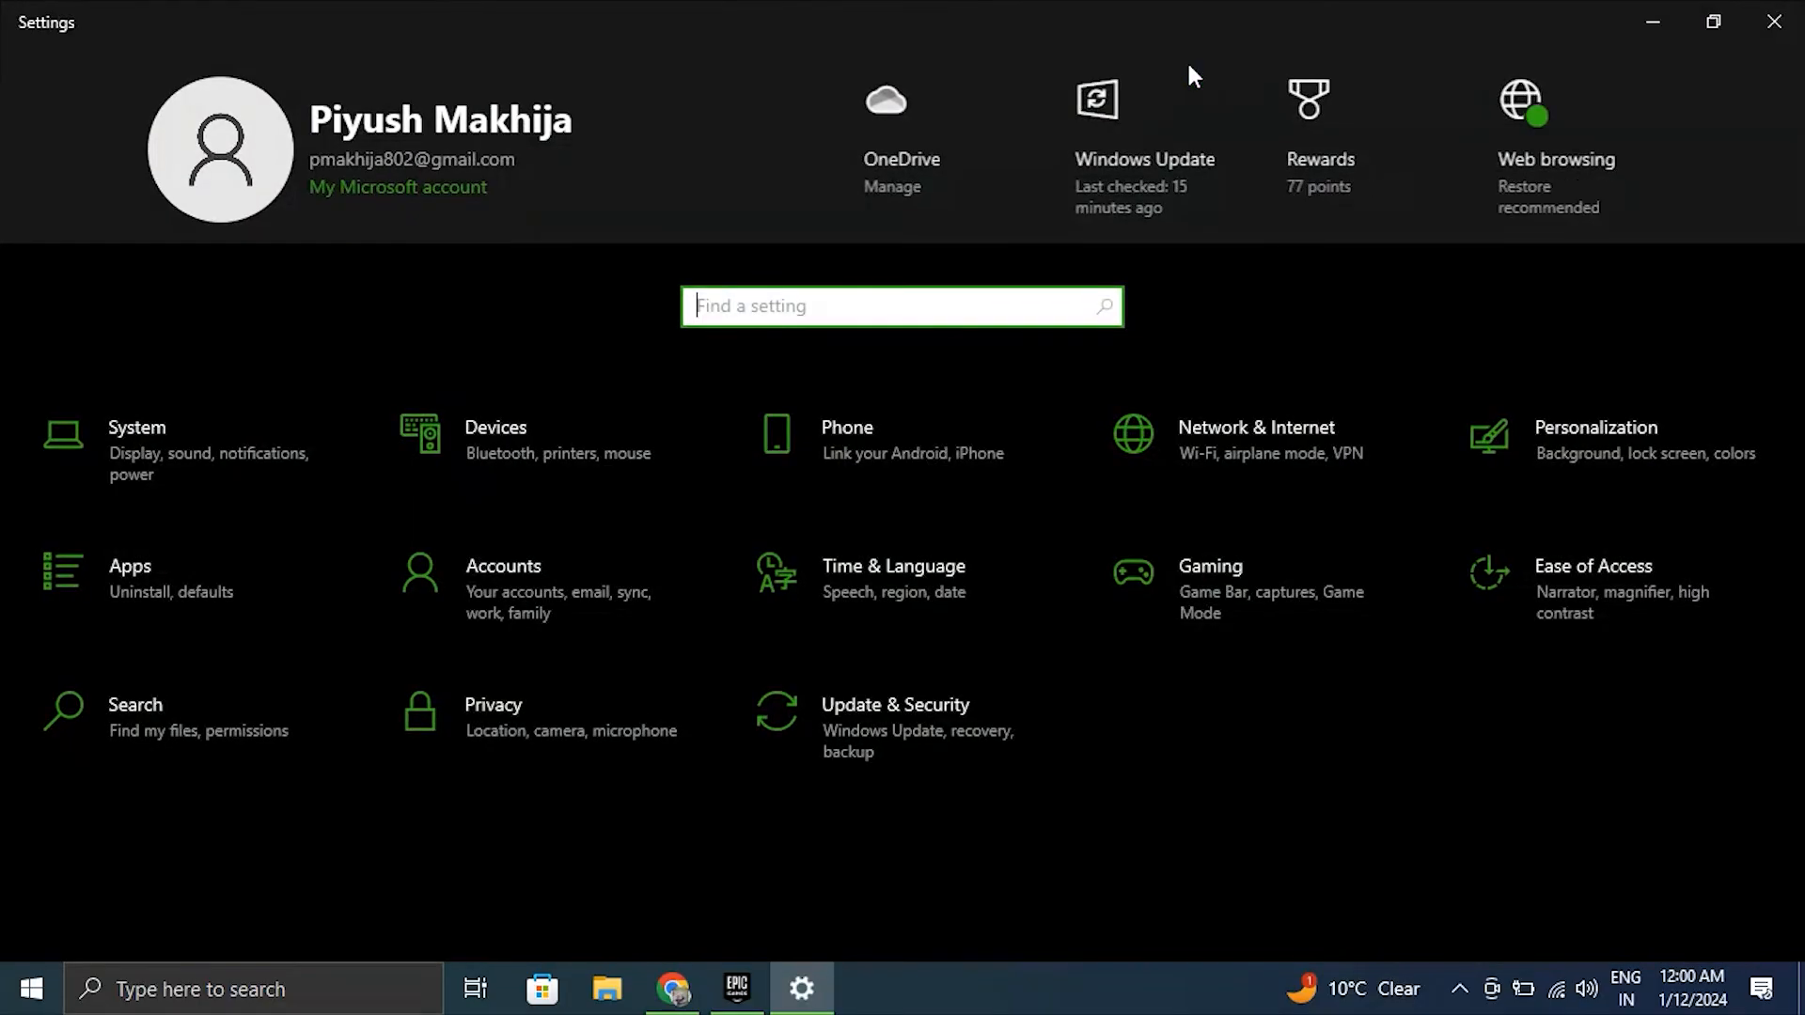
pyautogui.moveTo(983, 136)
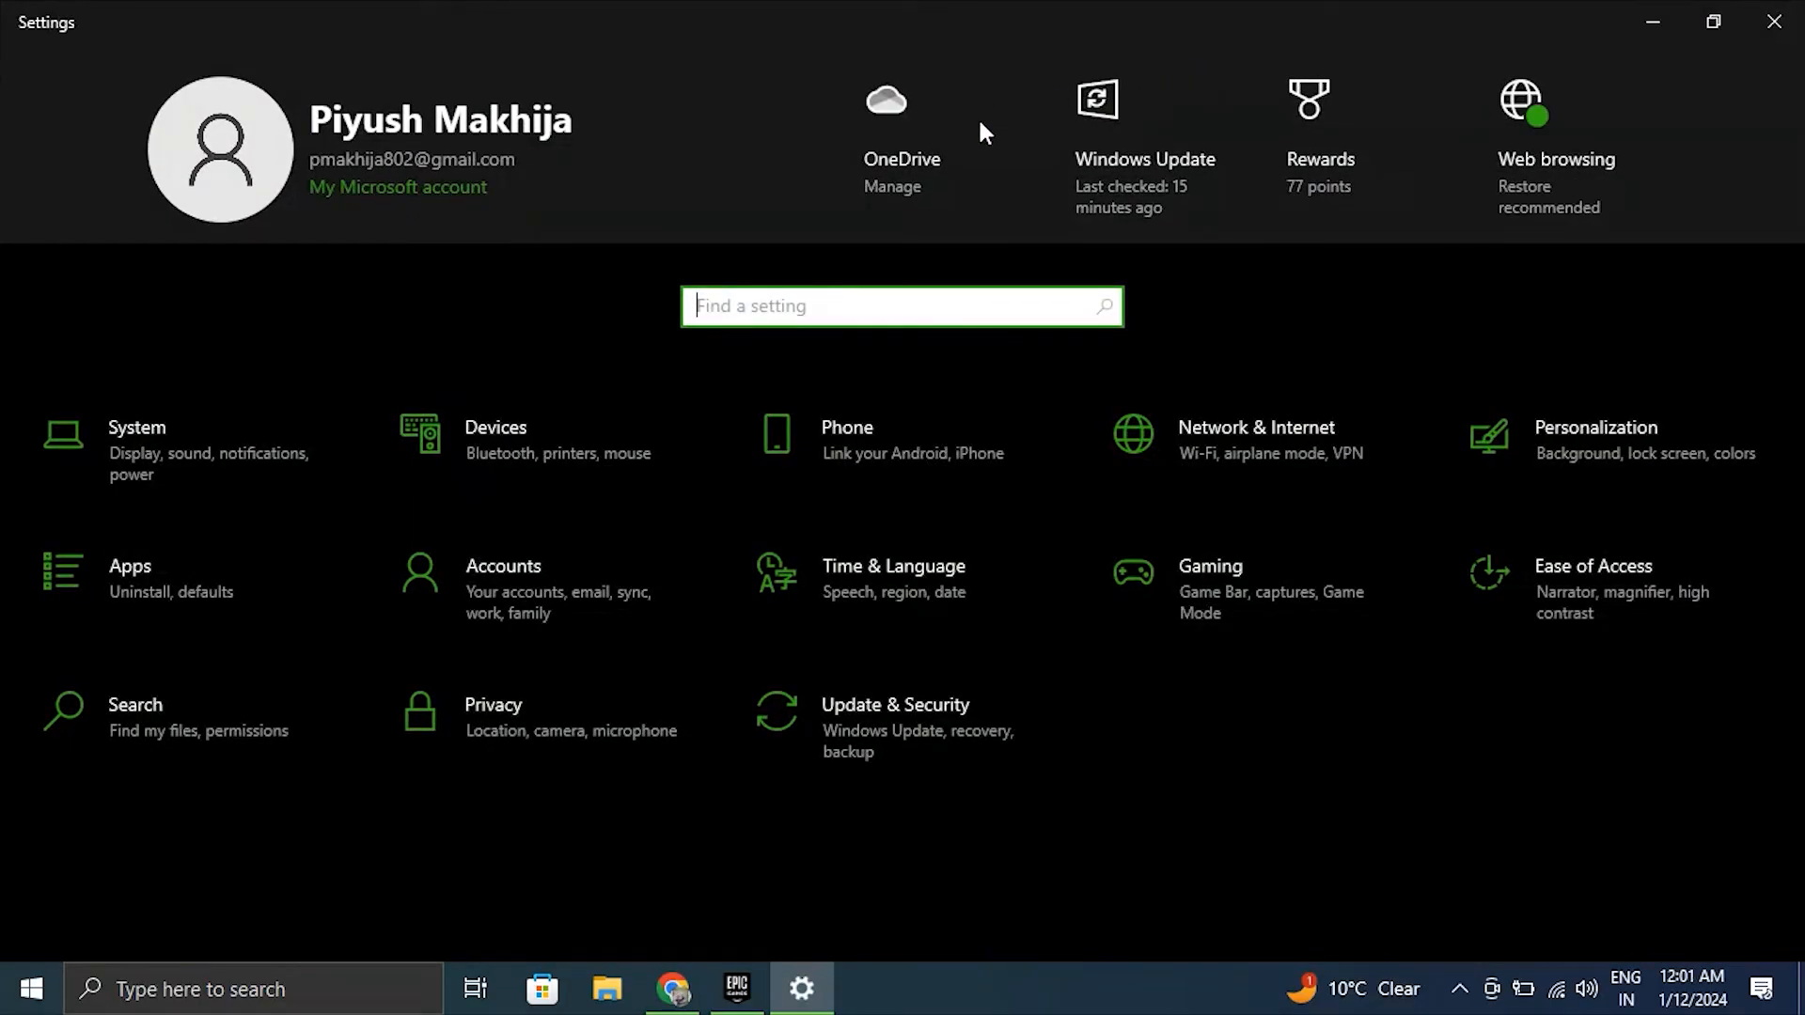
pyautogui.click(495, 438)
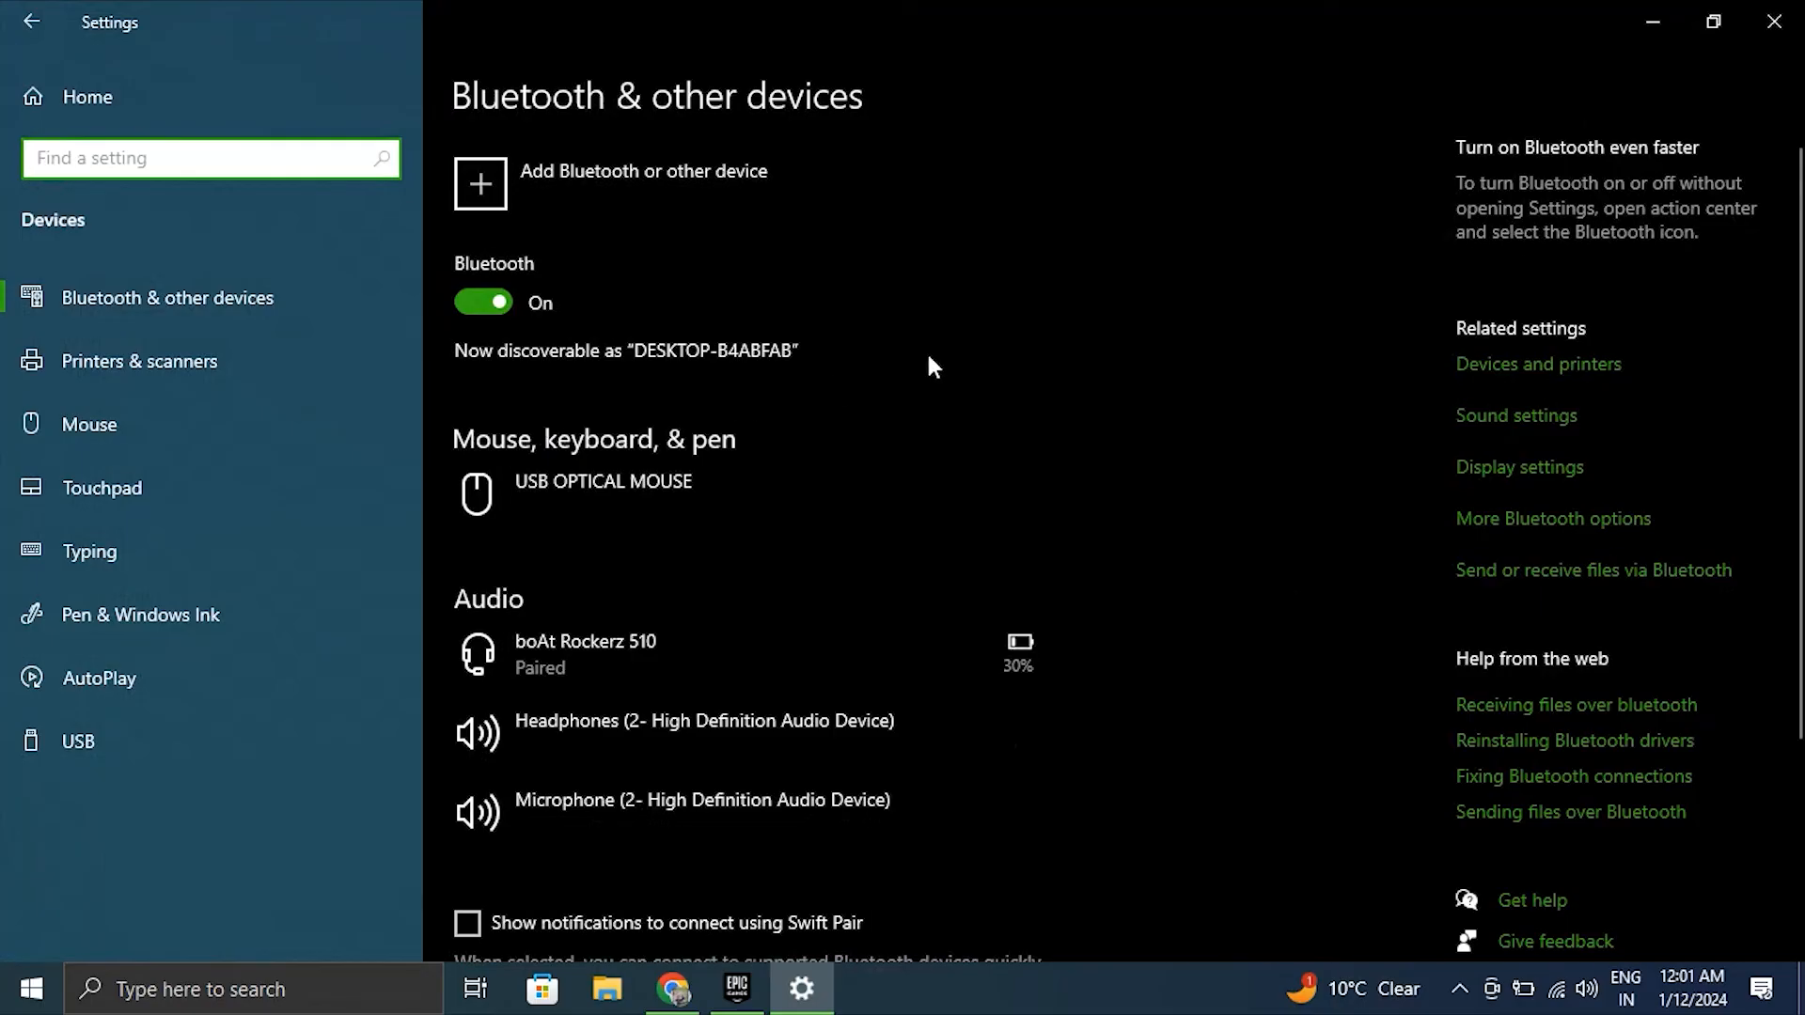
pyautogui.click(101, 487)
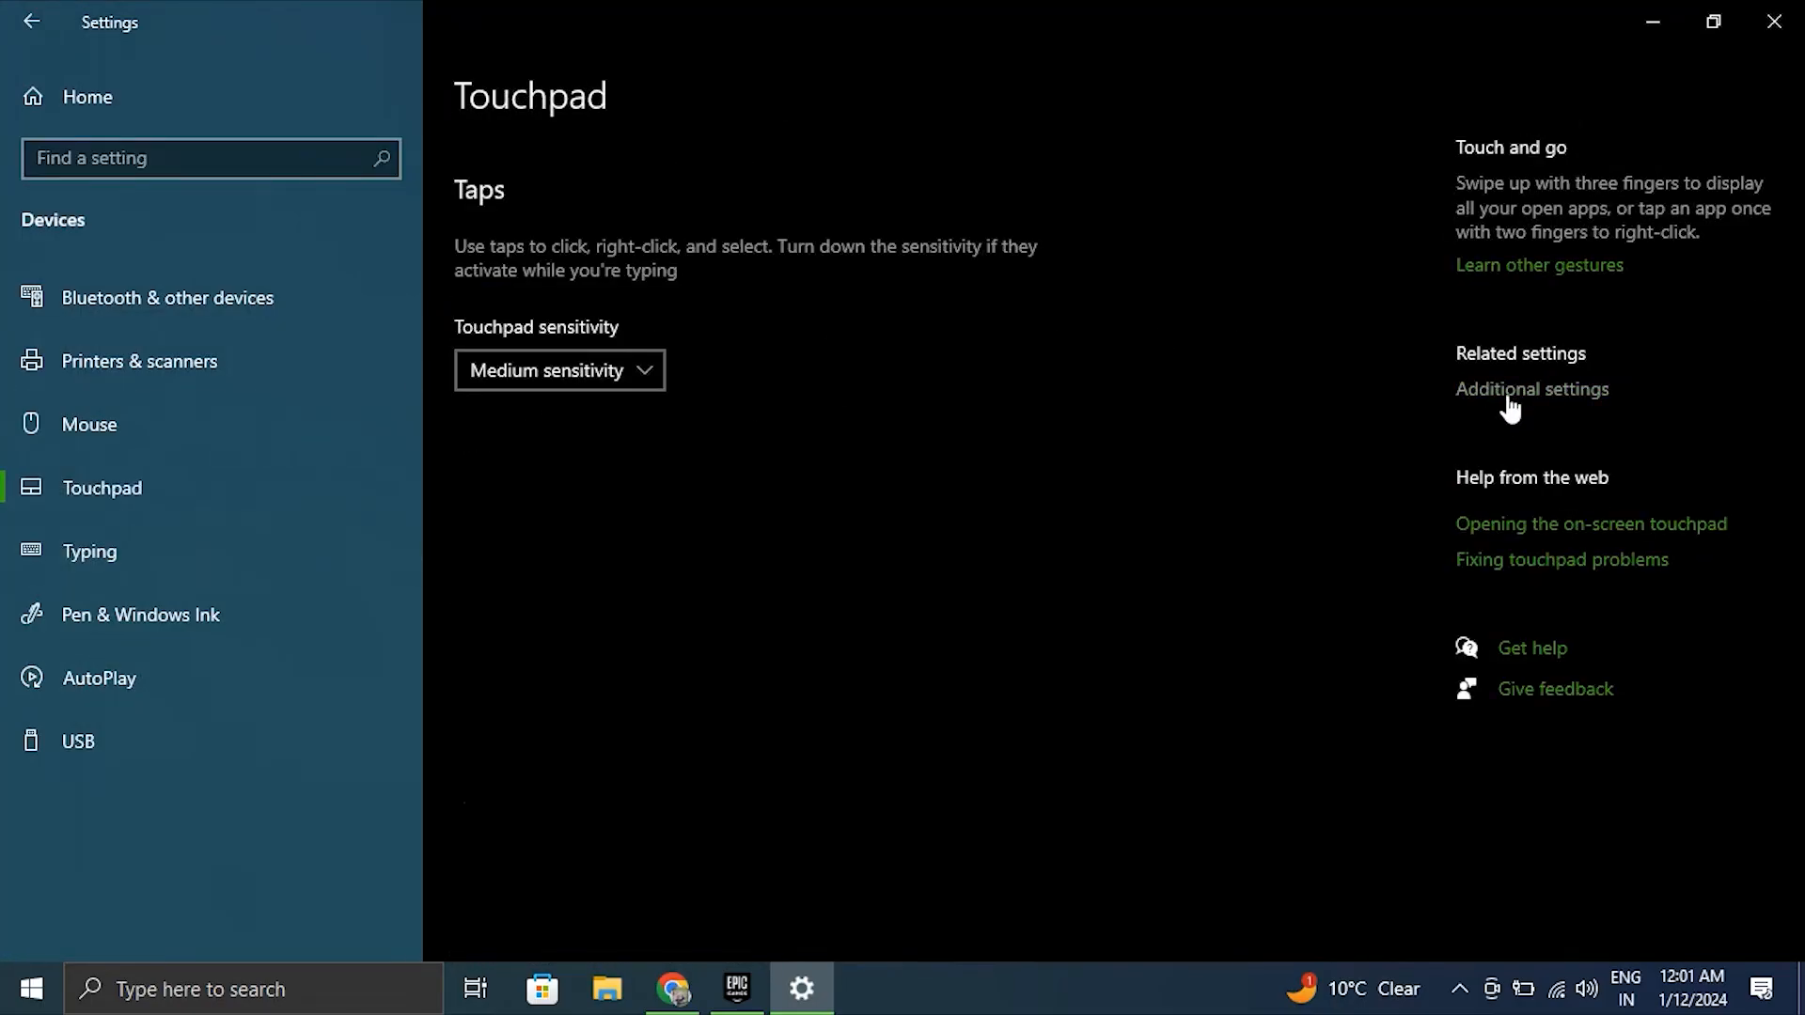
pyautogui.click(1530, 389)
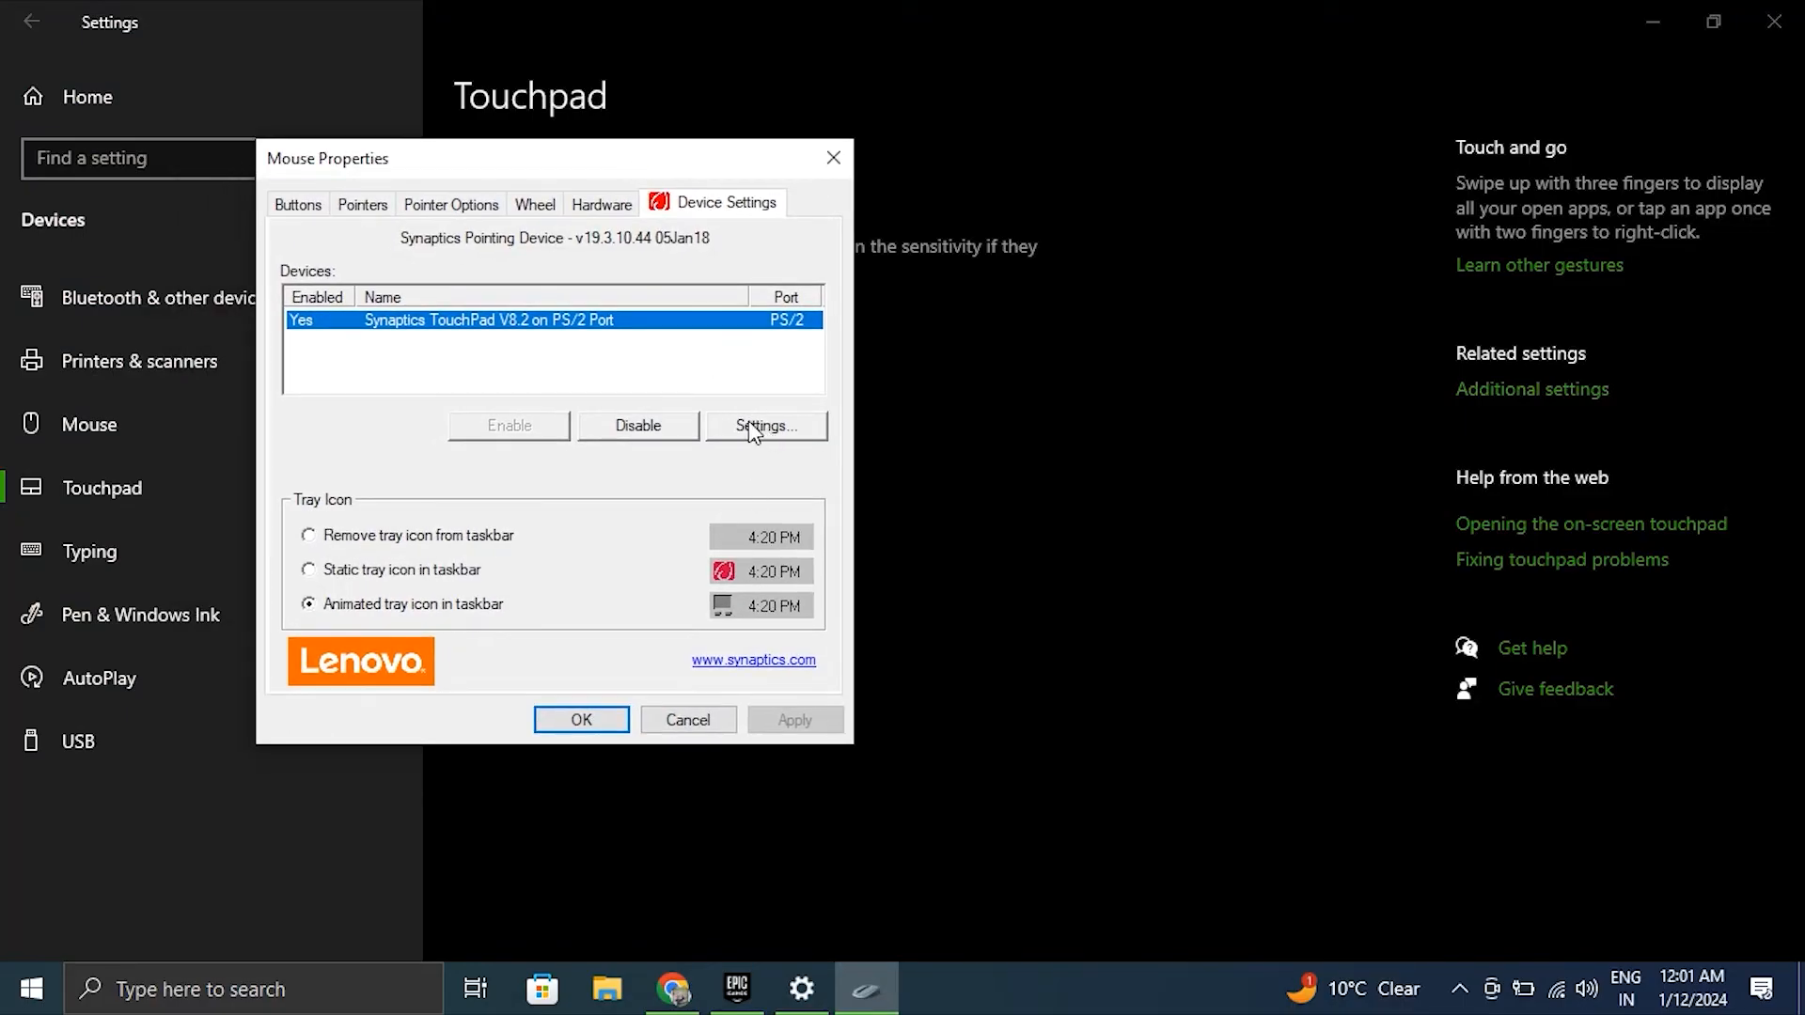
pyautogui.click(765, 427)
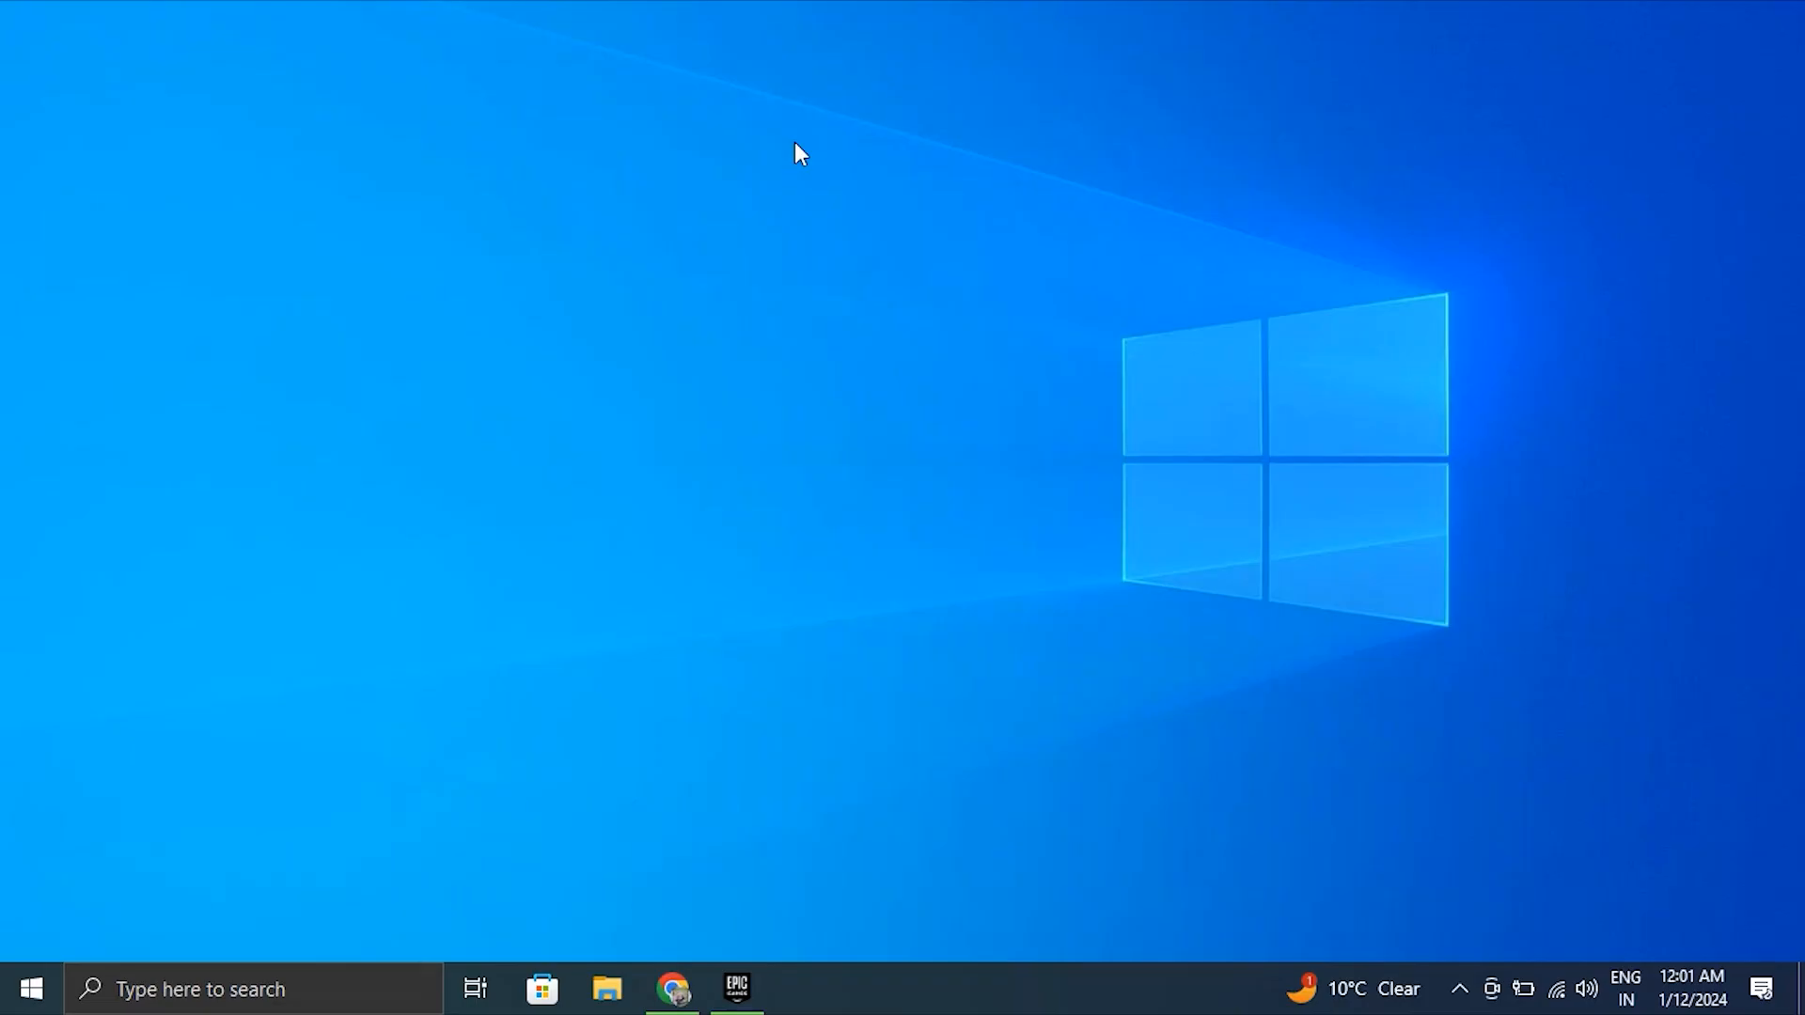
# Step: Show the Start menu power options listing Sleep, Shut down and Restart
pyautogui.click(30, 987)
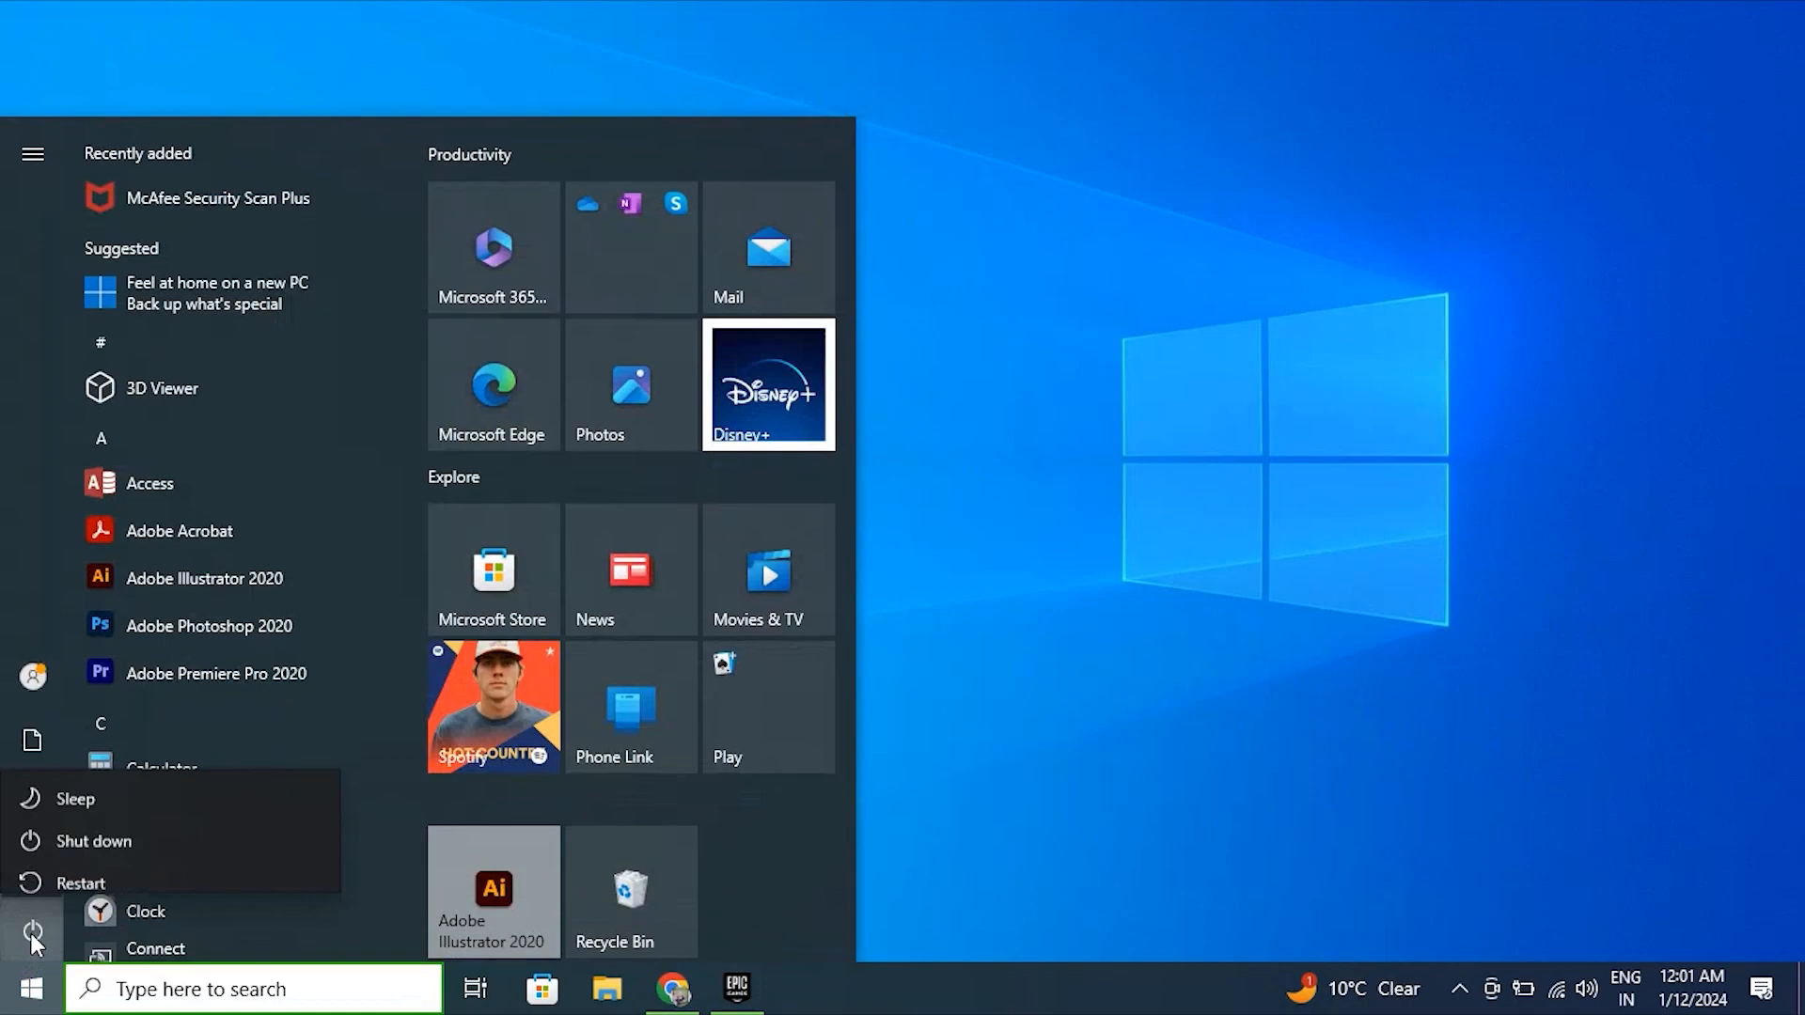
pyautogui.moveTo(137, 899)
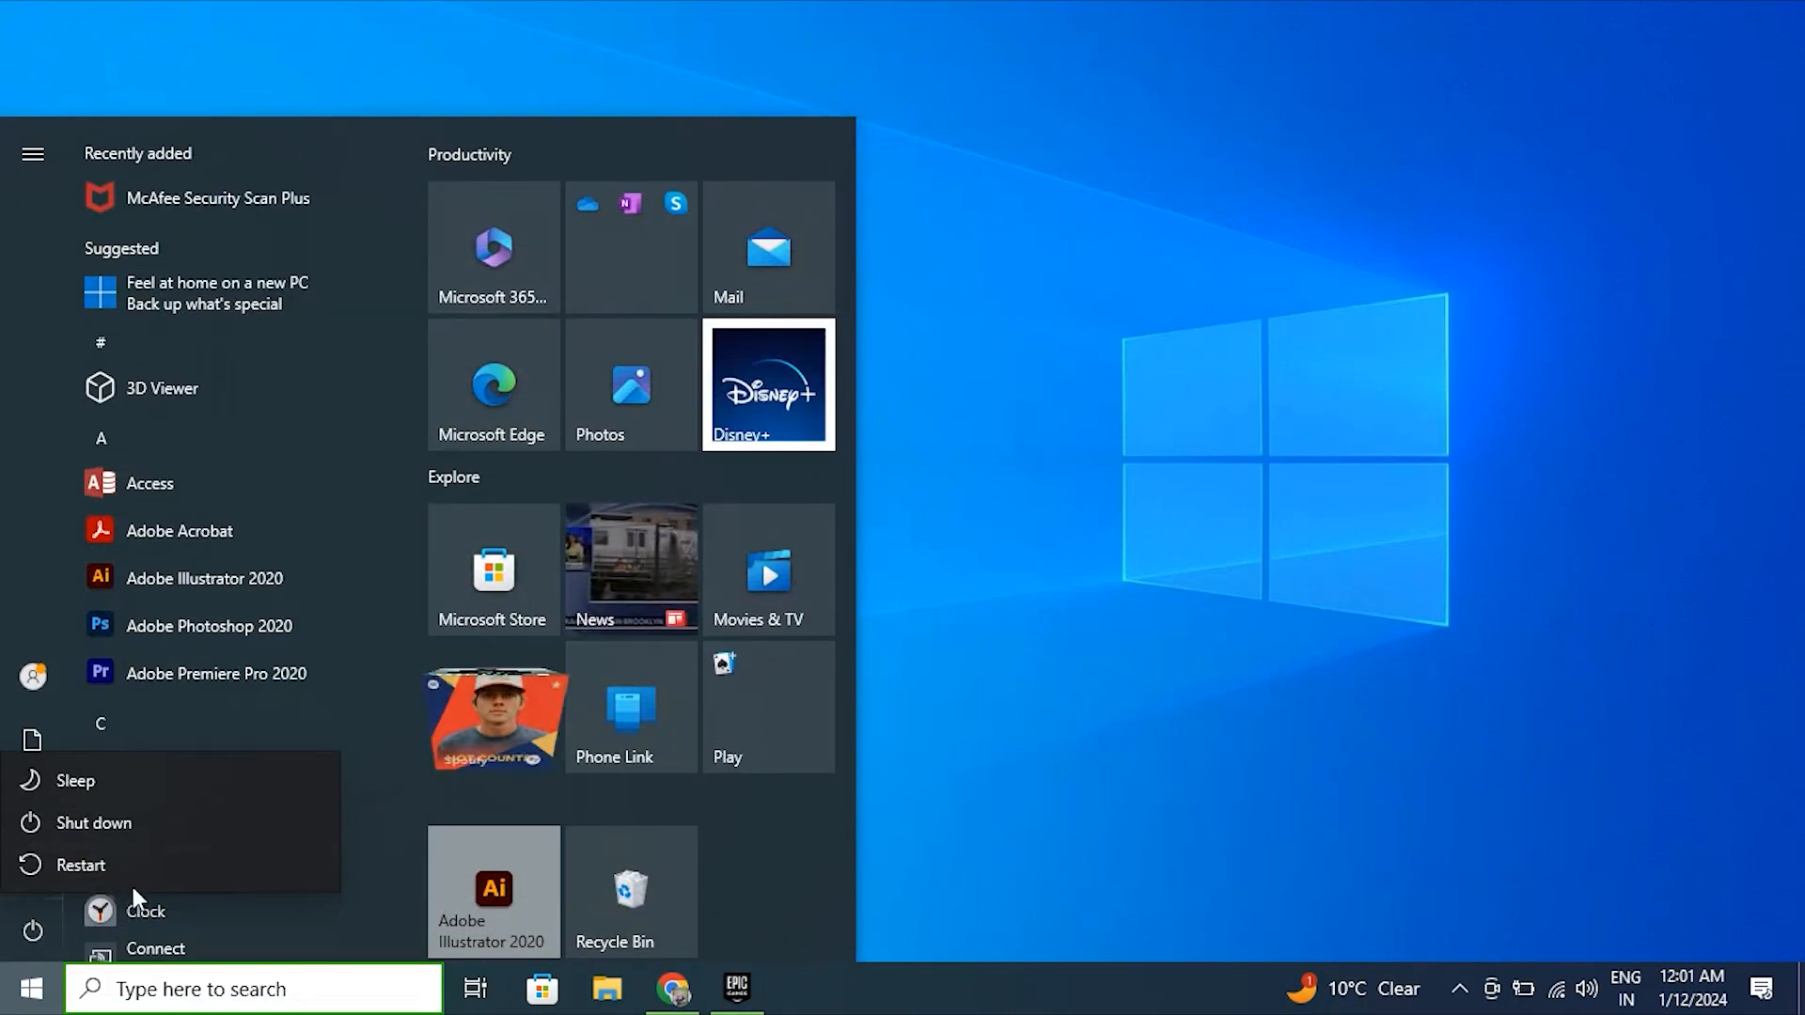